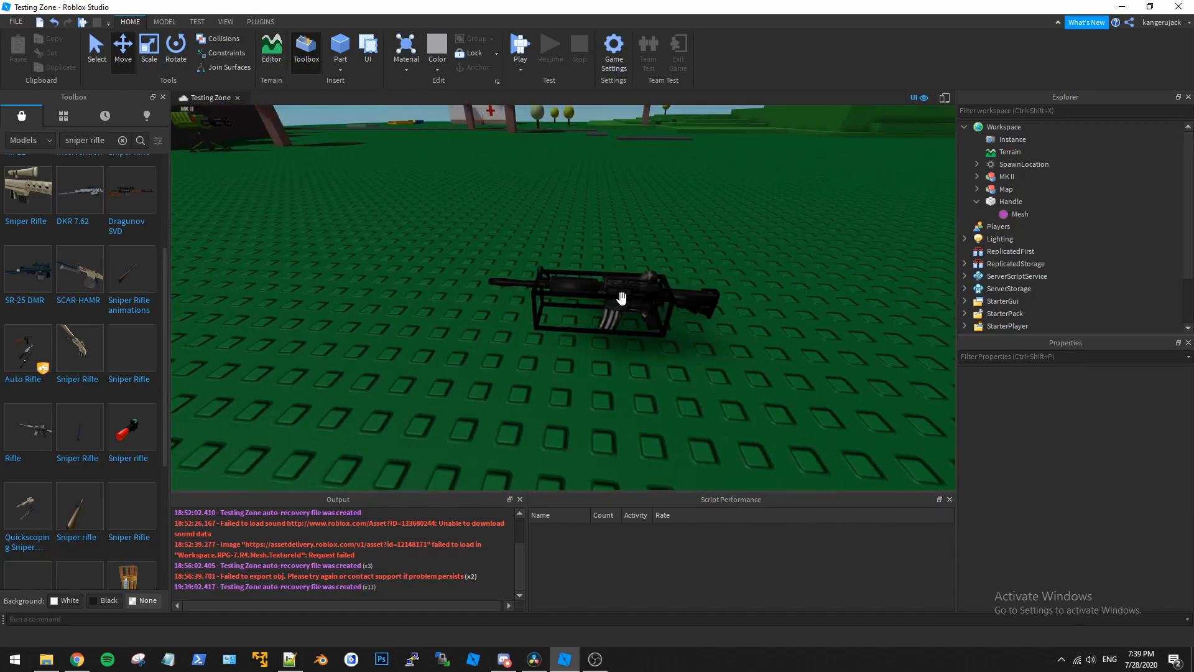
# Select the Handle, highlight its FrontSurface, and orbit to see it lies on the side
pyautogui.click(1011, 201)
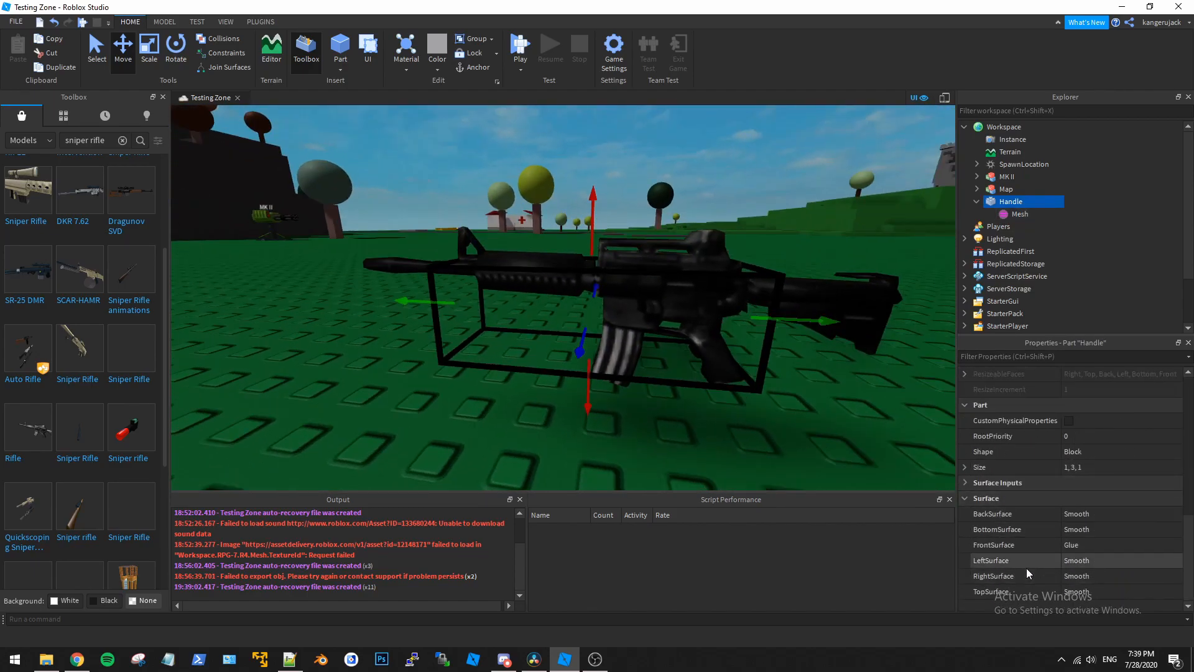
pyautogui.click(993, 545)
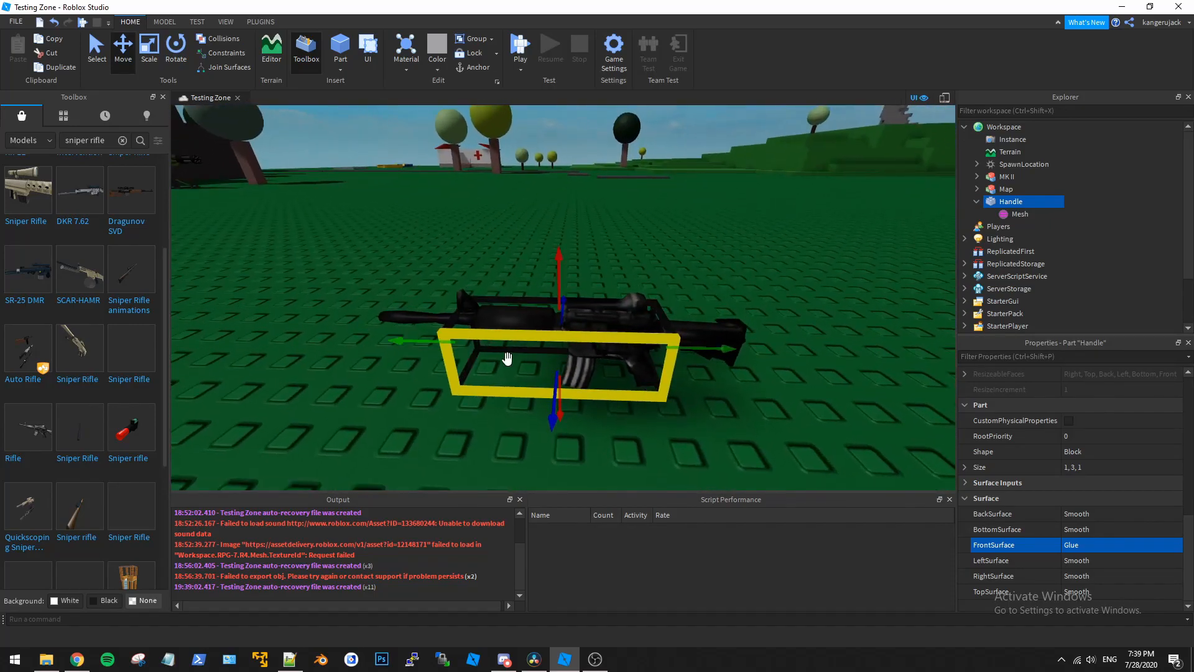
pyautogui.moveTo(508, 358); pyautogui.dragTo(566, 316)
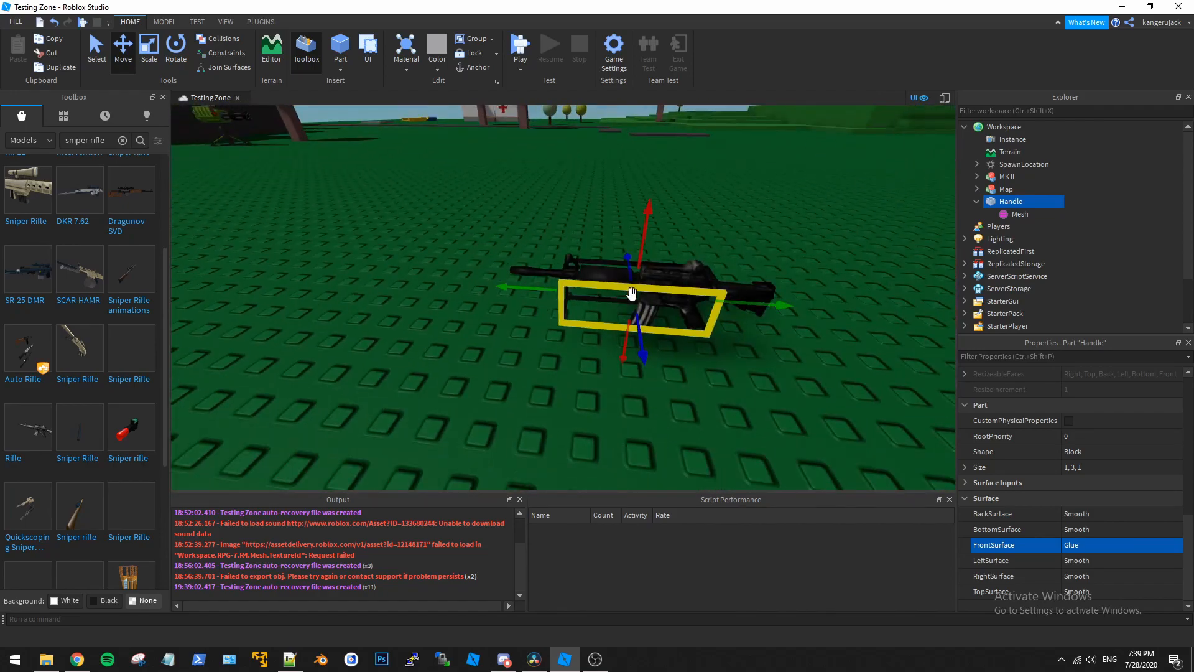
pyautogui.moveTo(632, 293); pyautogui.dragTo(617, 297)
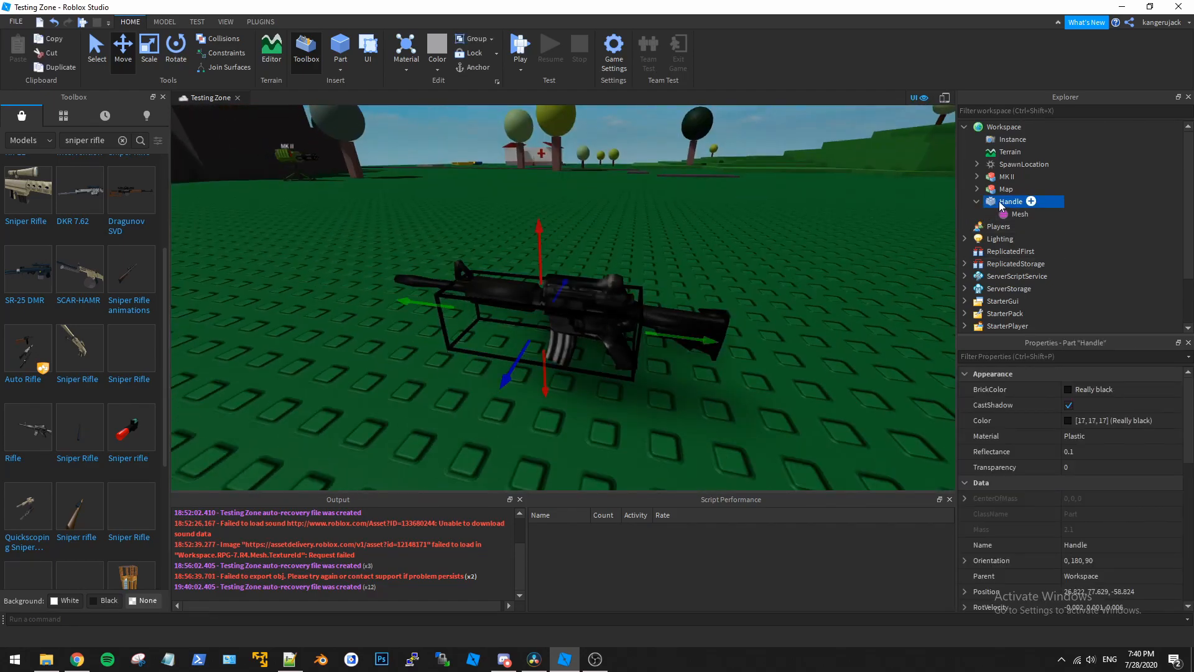
# Export the Handle selection as an OBJ file named M4 into the Mesh Fix folder
pyautogui.rightClick(1012, 201)
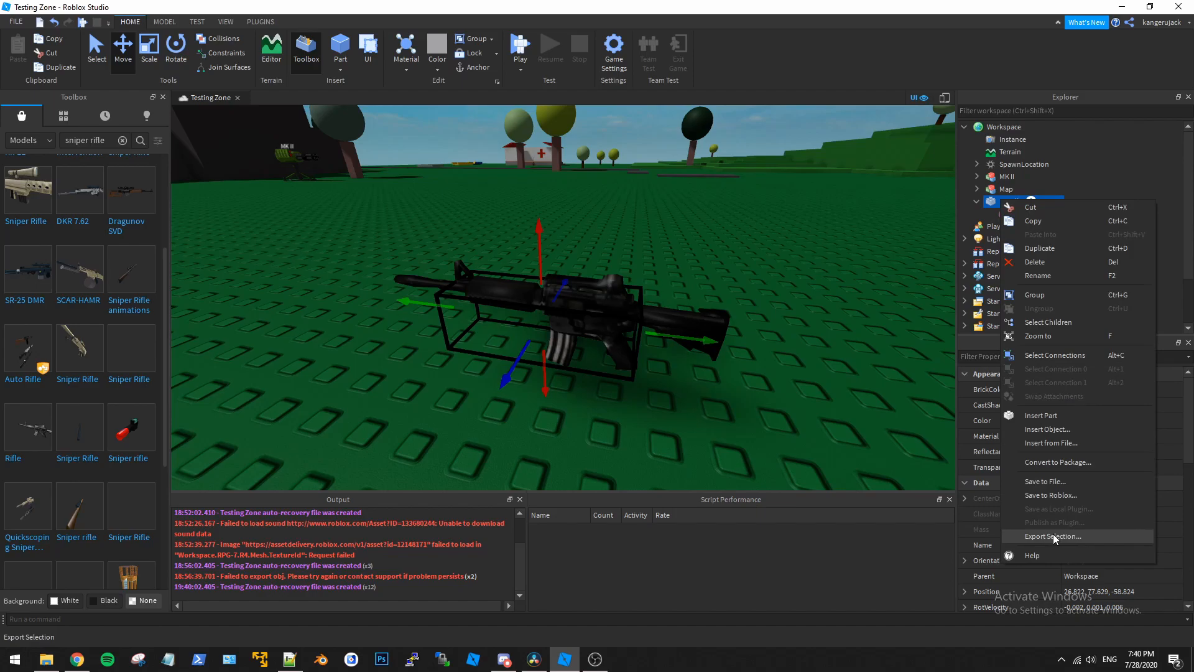
pyautogui.click(1054, 536)
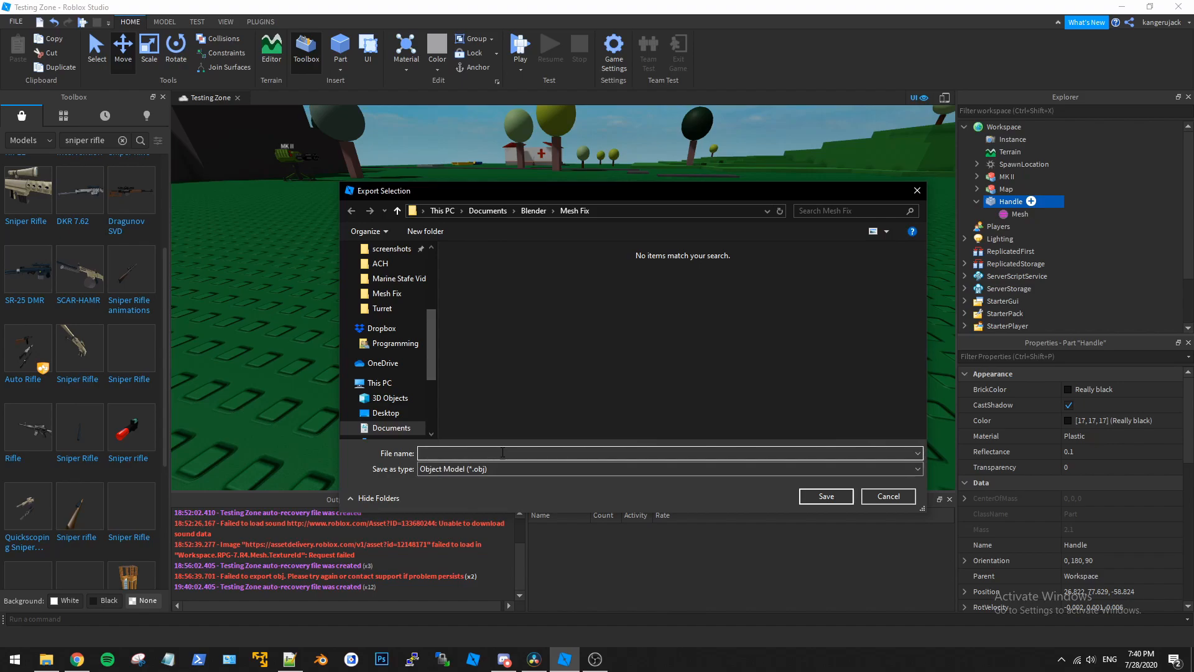
pyautogui.write('M4')
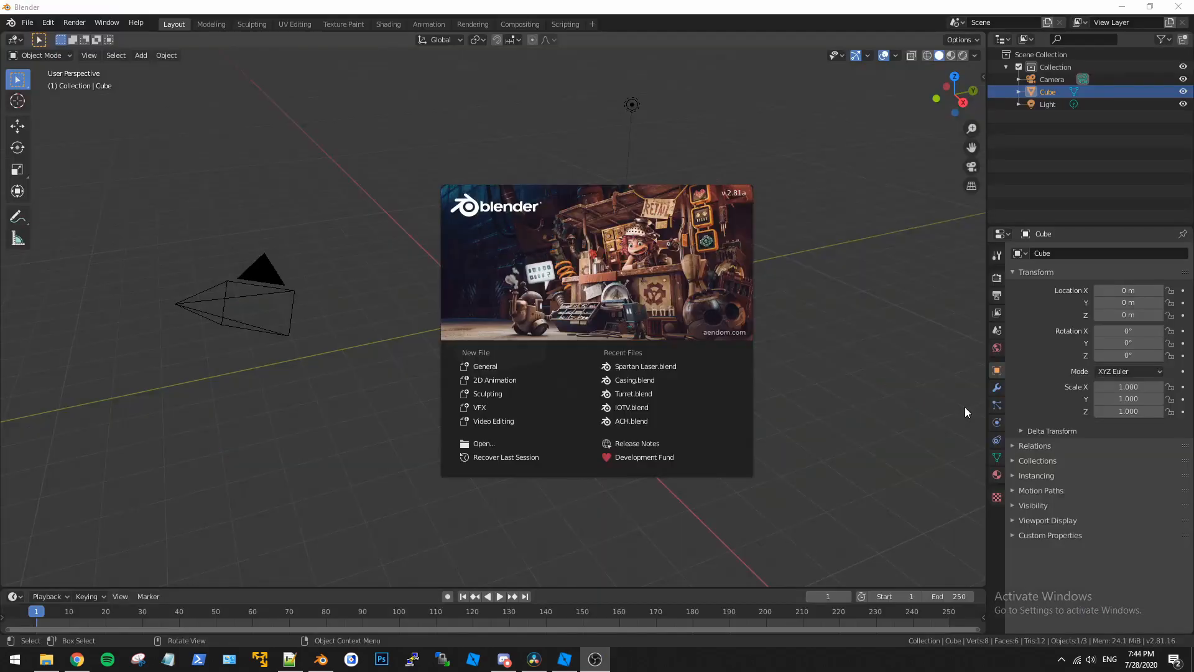
pyautogui.moveTo(647, 247)
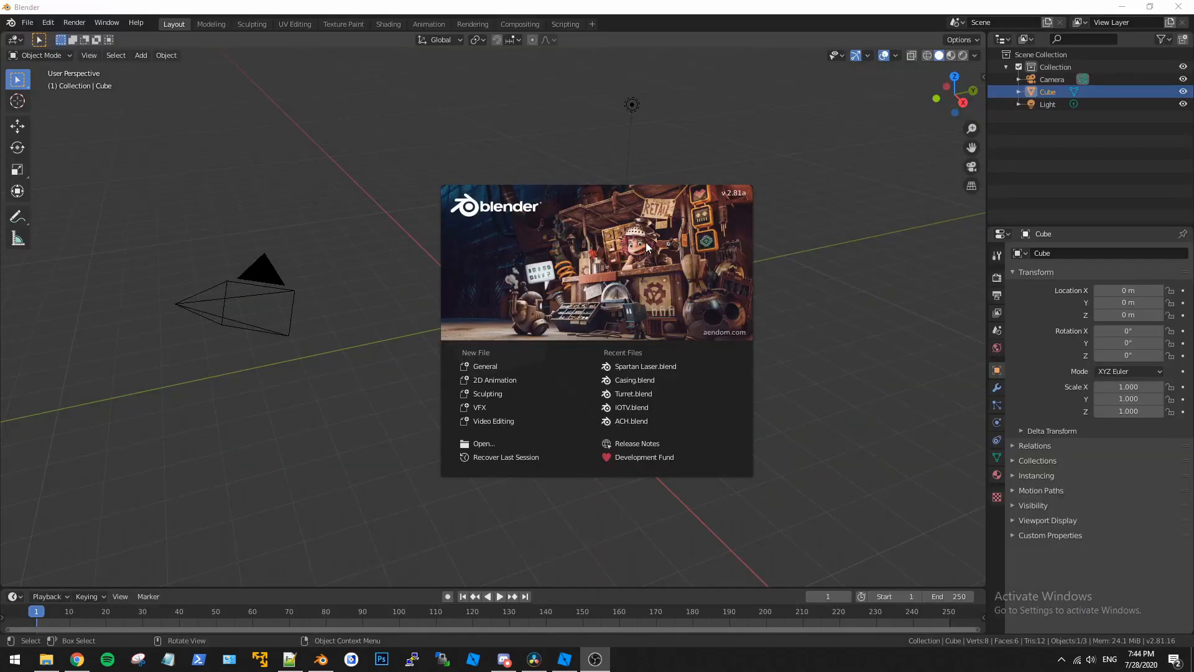
pyautogui.moveTo(515, 344)
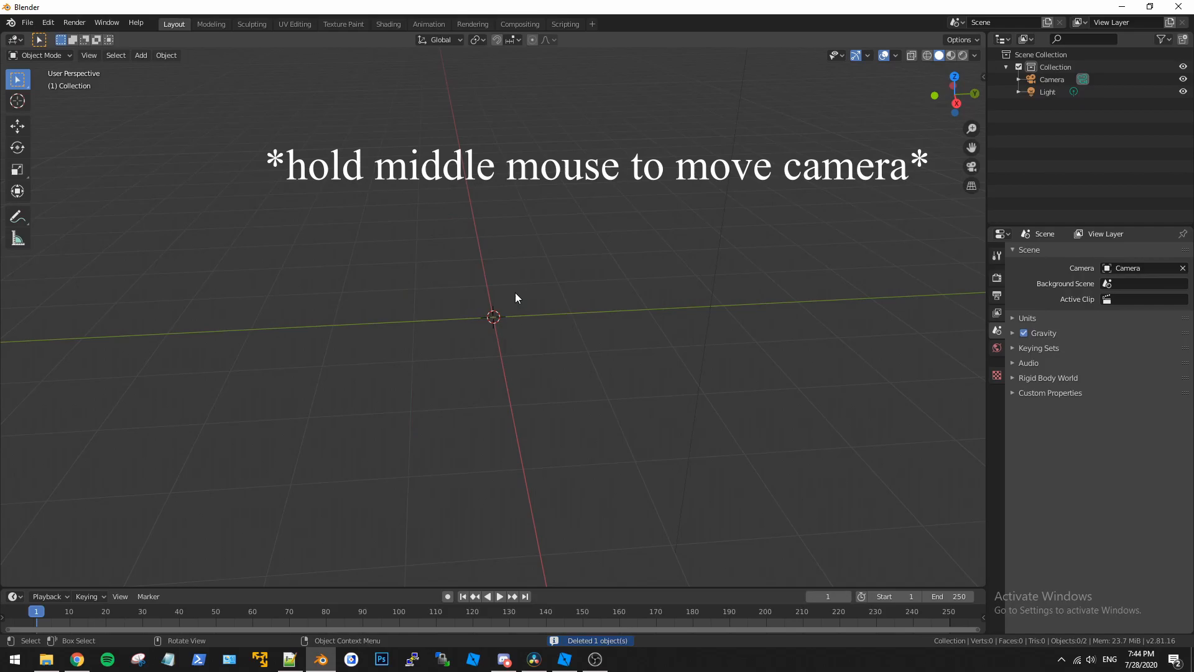
# Open Blender's File menu to reach the import options
pyautogui.click(27, 22)
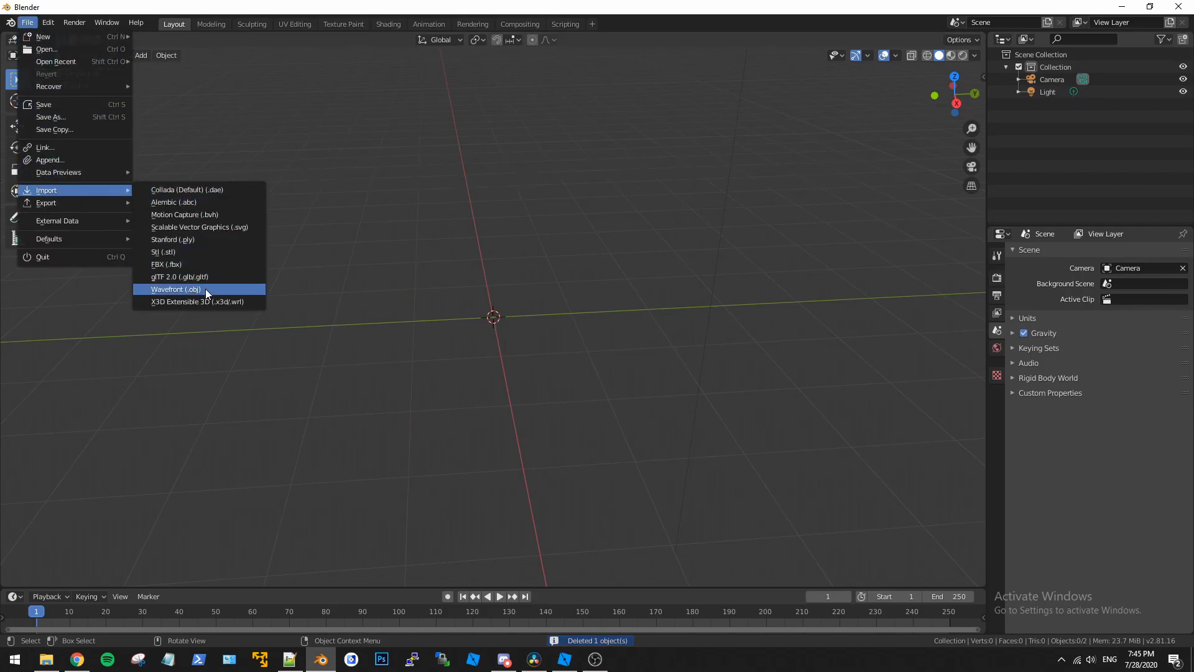
# Import M4.obj from Documents > Blender > Mesh Fix and orbit to locate the small gun
pyautogui.click(176, 288)
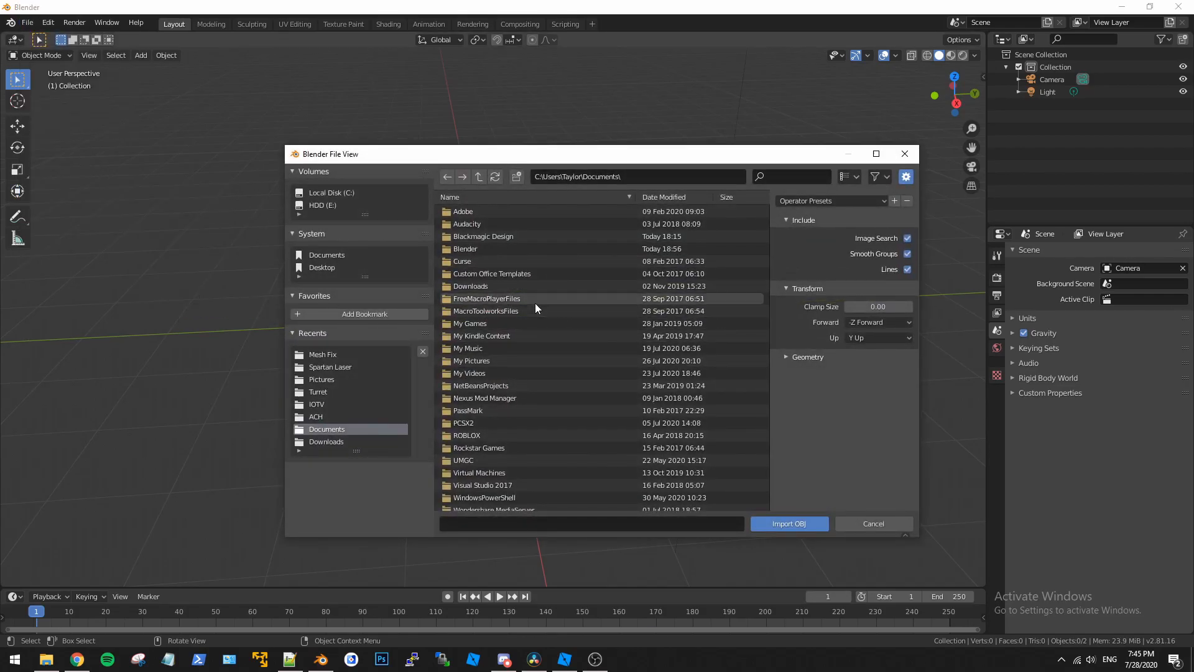
pyautogui.doubleClick(466, 248)
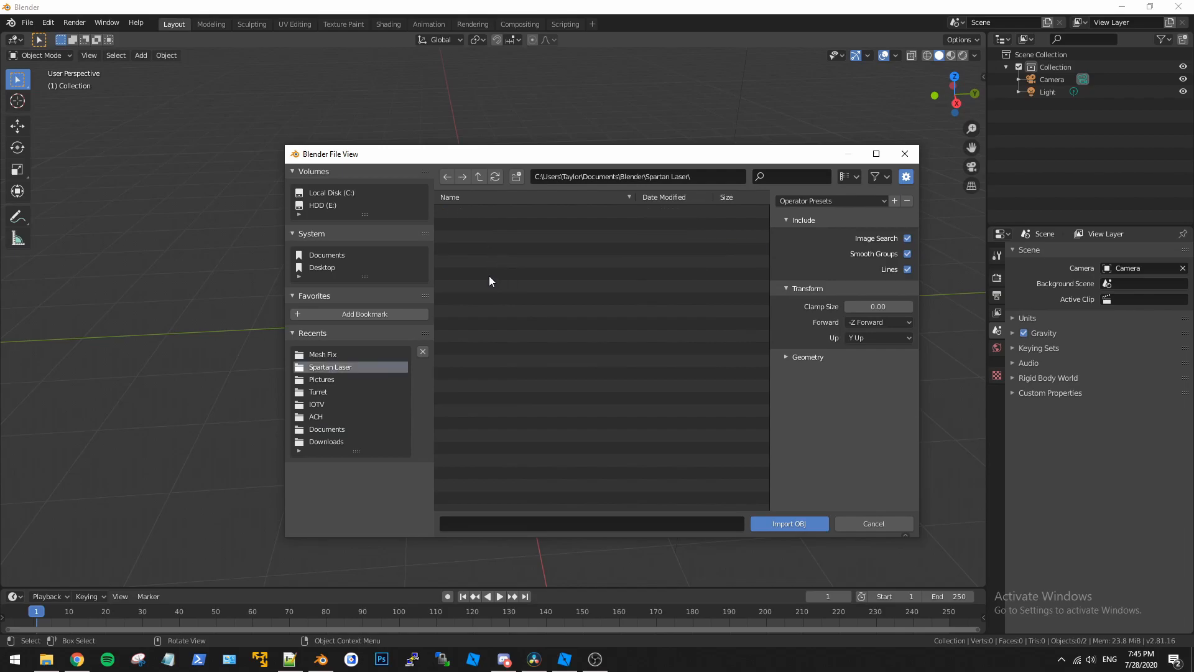
pyautogui.click(478, 177)
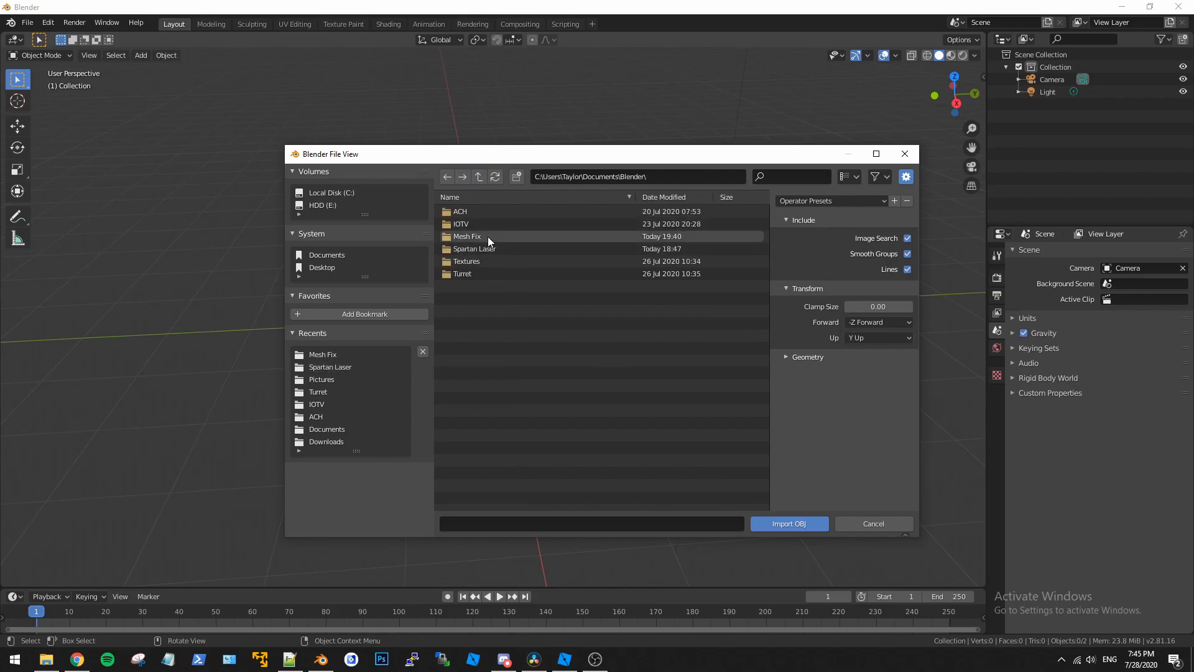
pyautogui.doubleClick(467, 236)
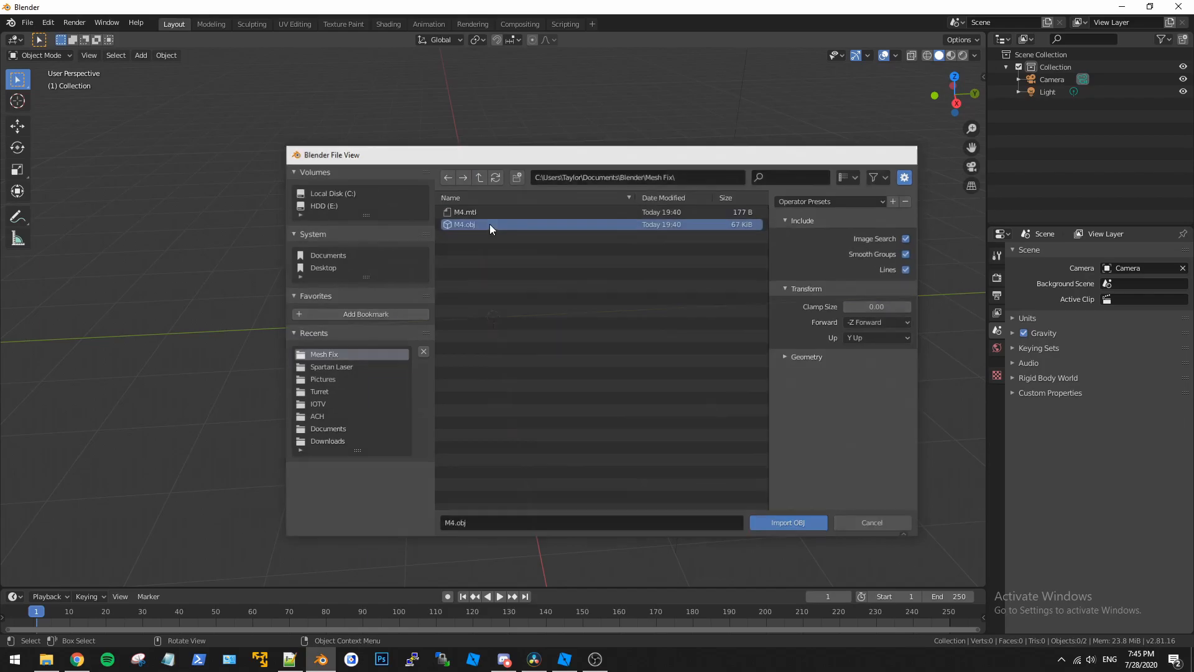
pyautogui.click(788, 522)
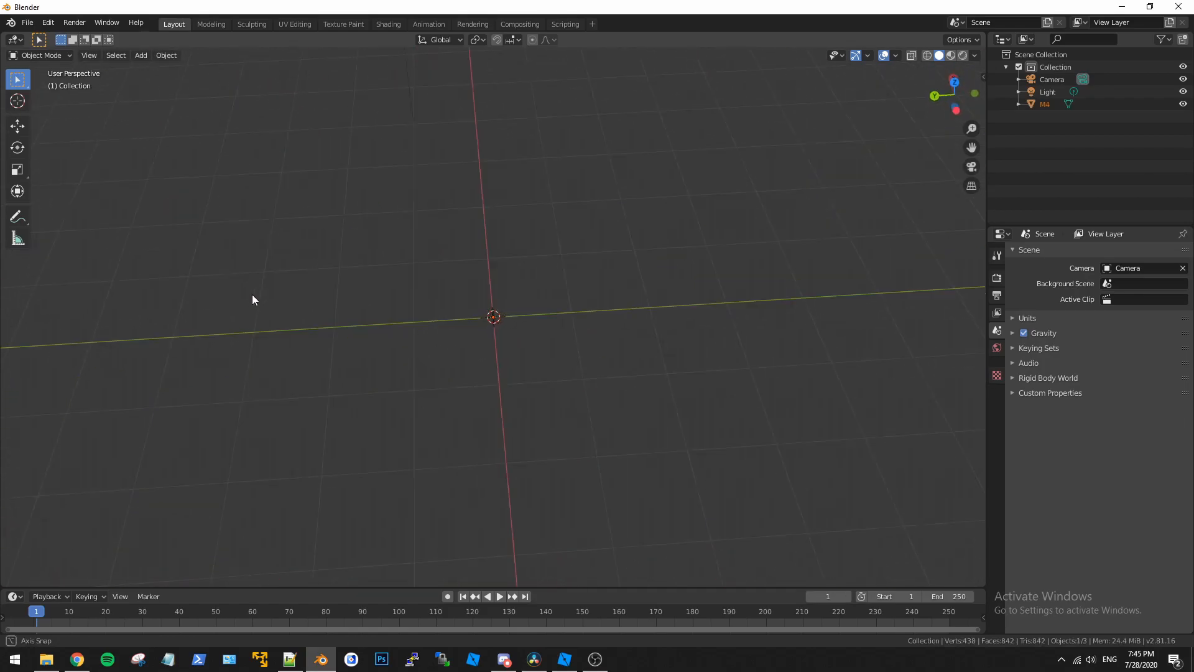
pyautogui.moveTo(253, 300); pyautogui.dragTo(602, 301)
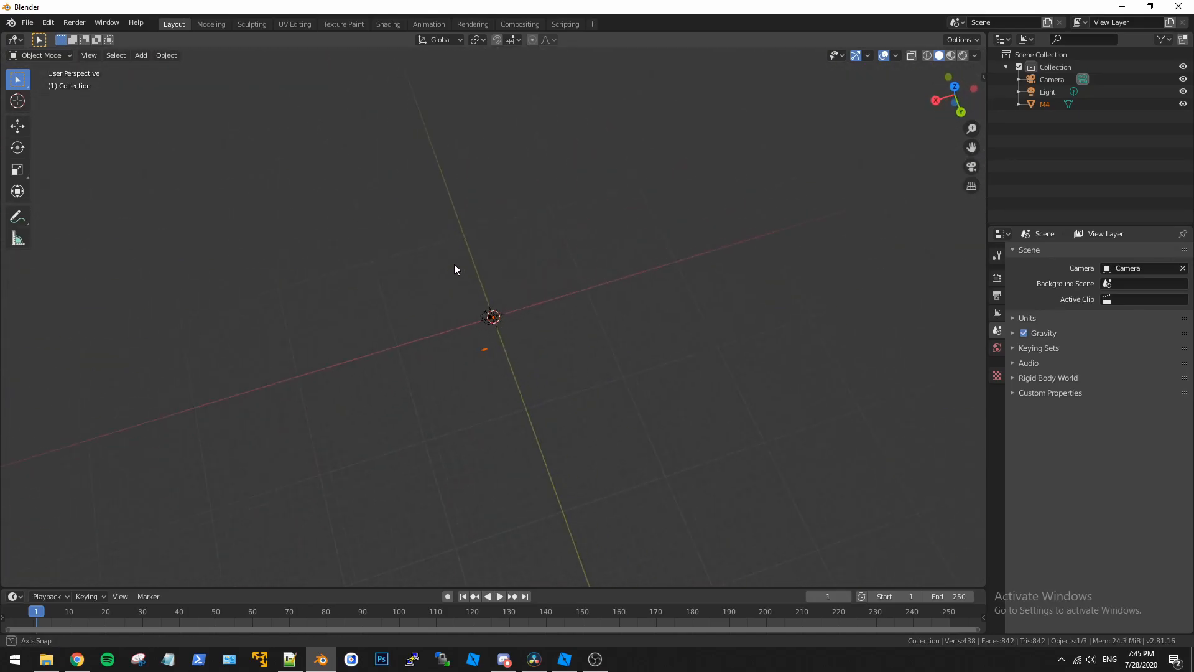
pyautogui.moveTo(456, 269); pyautogui.dragTo(563, 291)
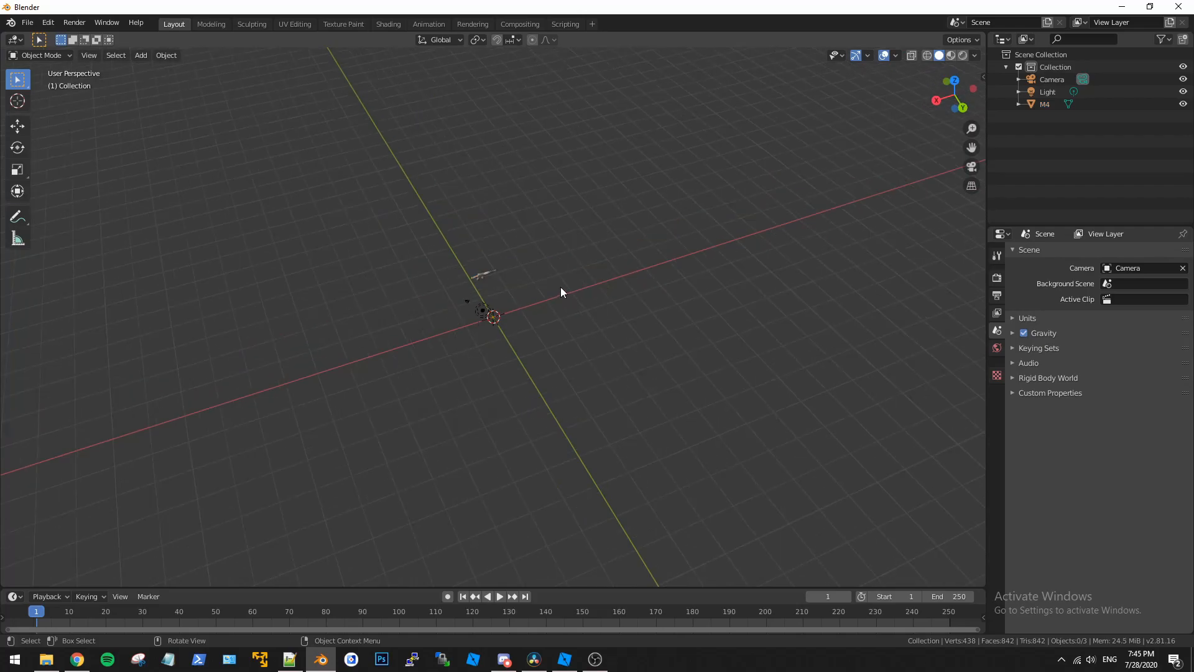
# Apply Geometry to Origin on the M4 object so the rifle sits centred
pyautogui.click(1044, 104)
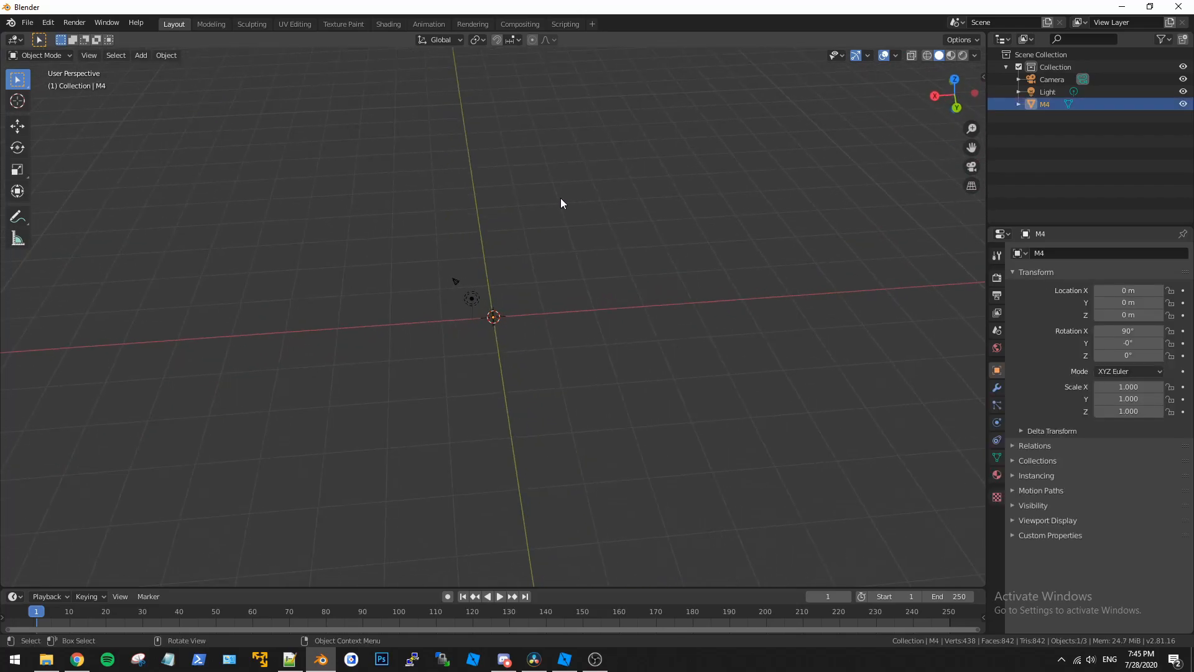
pyautogui.rightClick(493, 316)
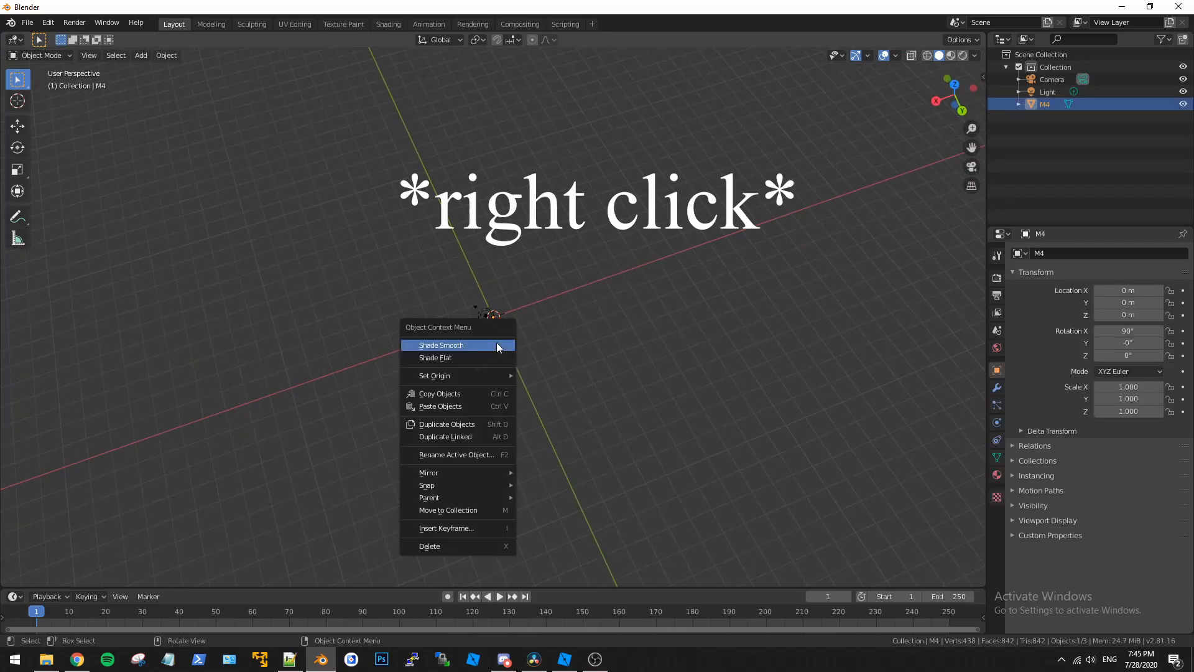
pyautogui.moveTo(434, 375)
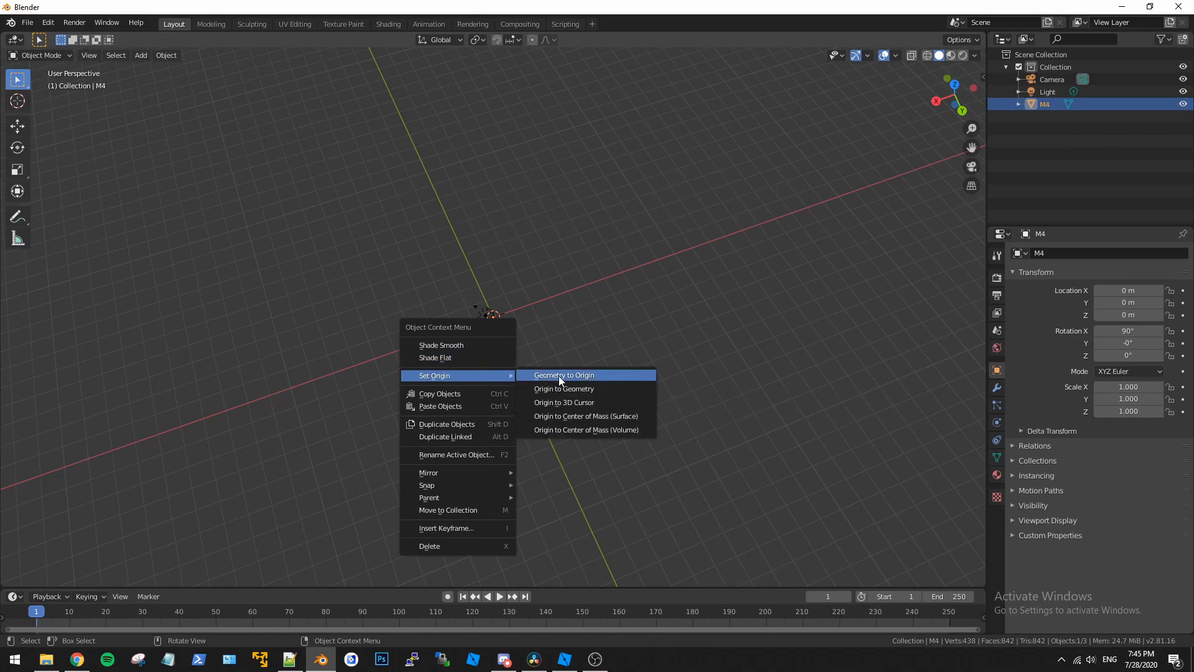
pyautogui.click(564, 375)
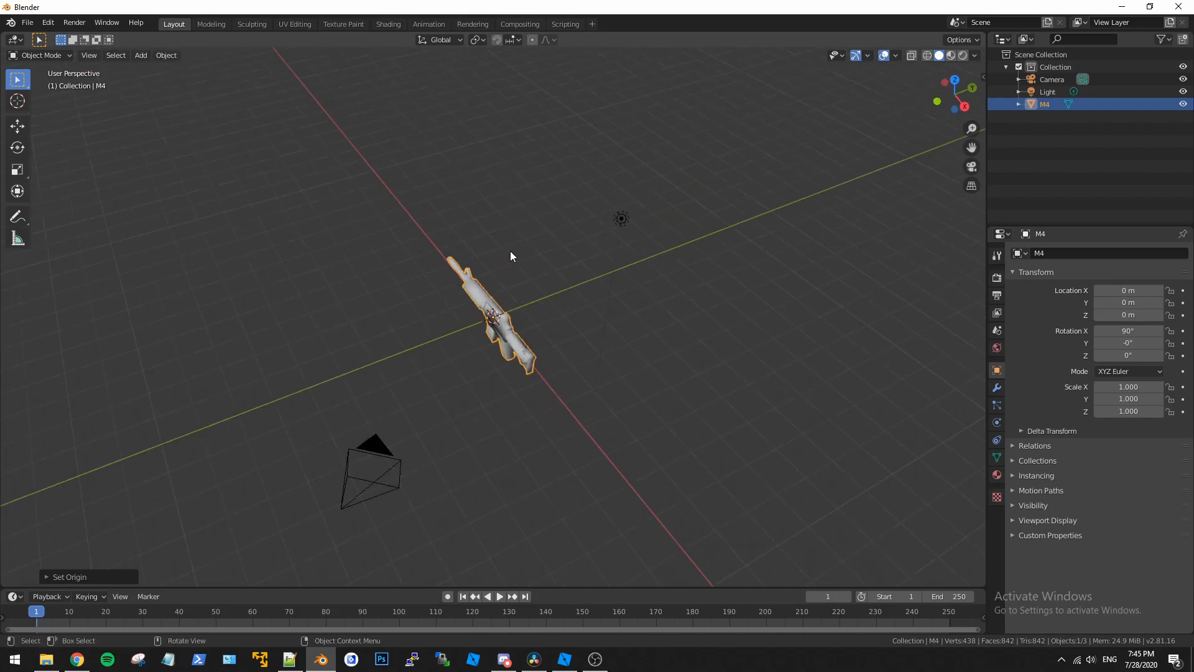
# Rotate M4 90° on X and Z, then view from the front and orbit to inspect
pyautogui.press('1')
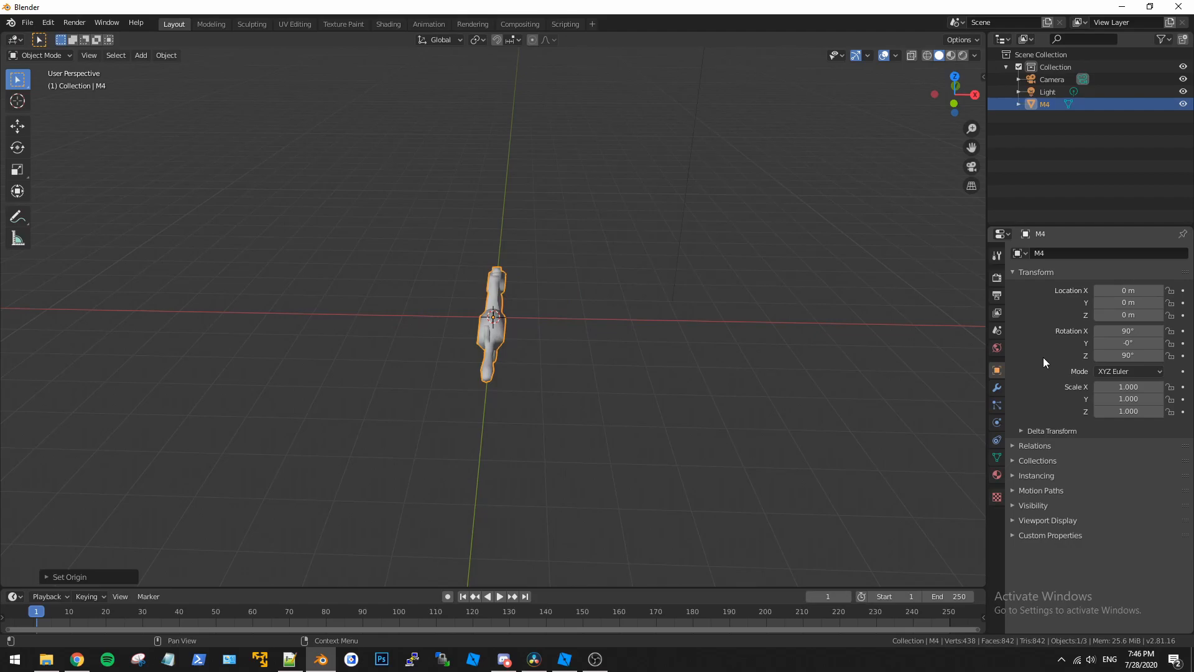
pyautogui.press('1')
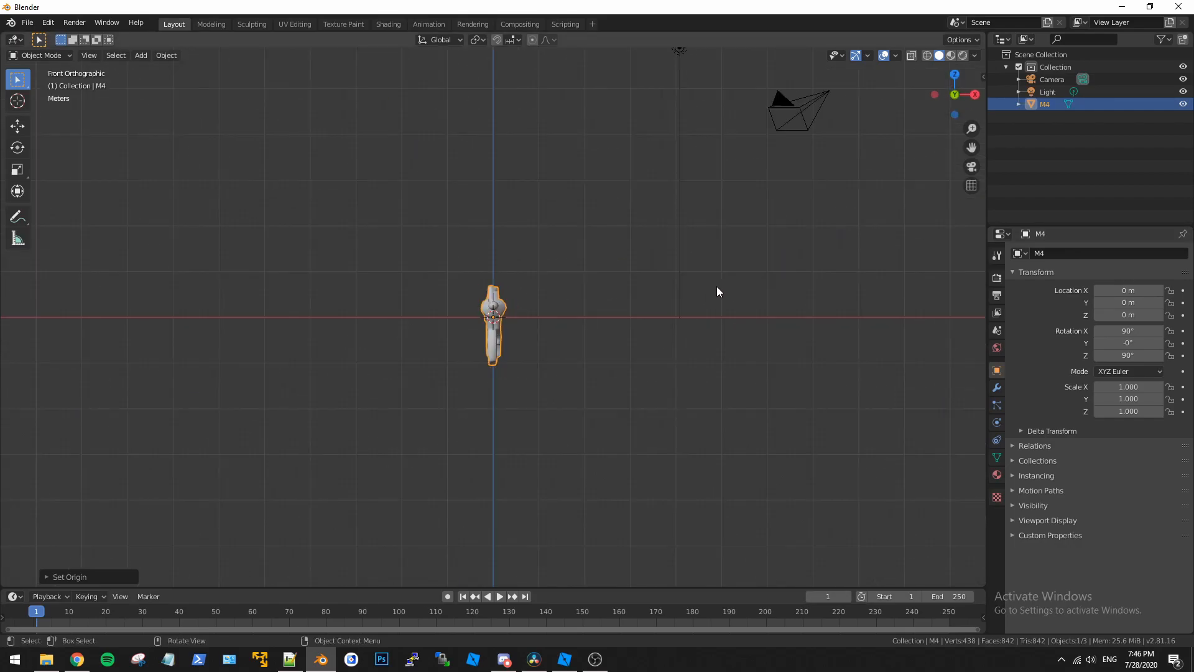
pyautogui.moveTo(626, 288)
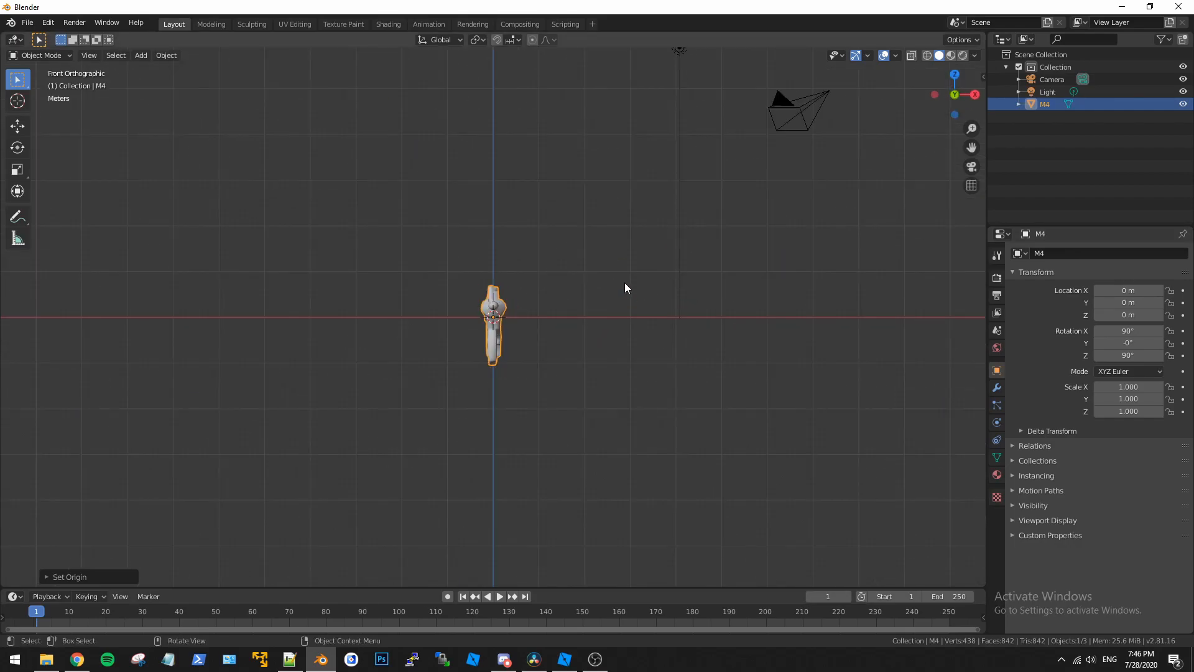
pyautogui.moveTo(624, 288); pyautogui.dragTo(697, 282)
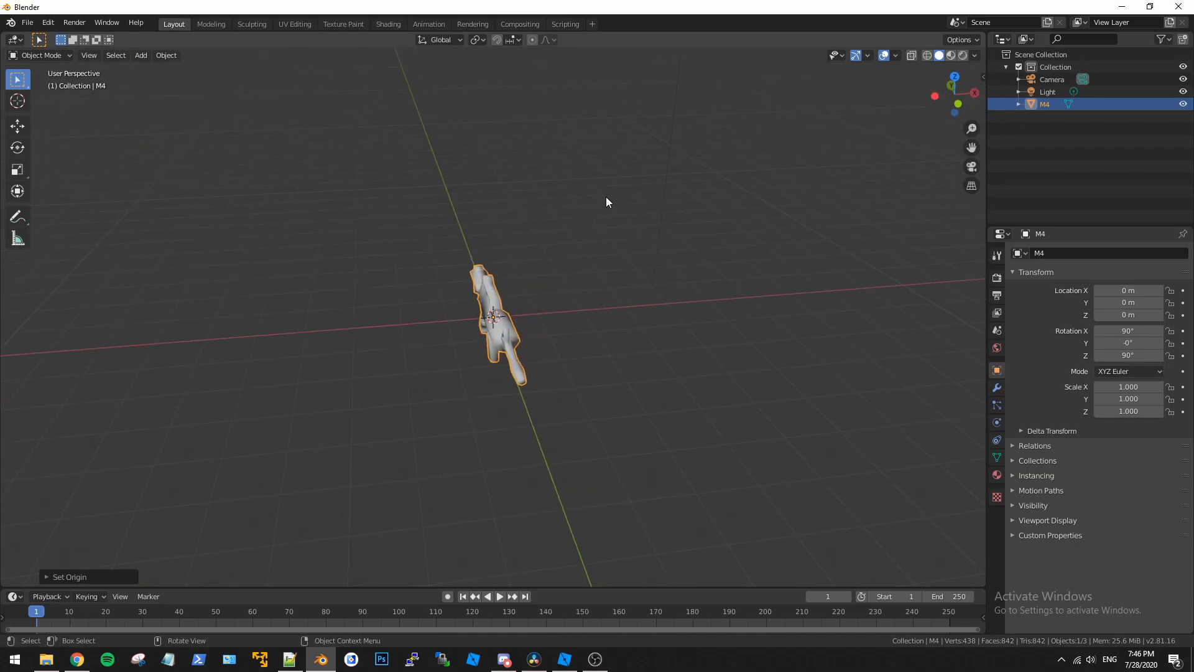
# Export M4 as Wavefront OBJ over M4.obj in Blender/Mesh Fix, then return to Roblox Studio
pyautogui.click(27, 23)
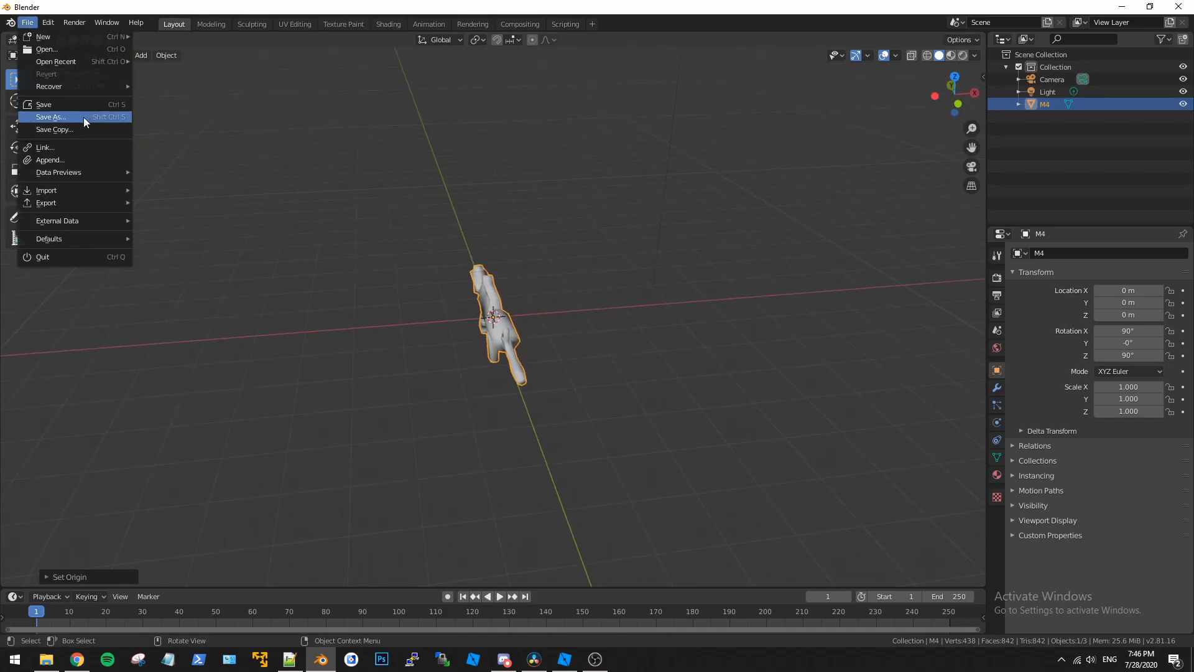
pyautogui.moveTo(43, 37)
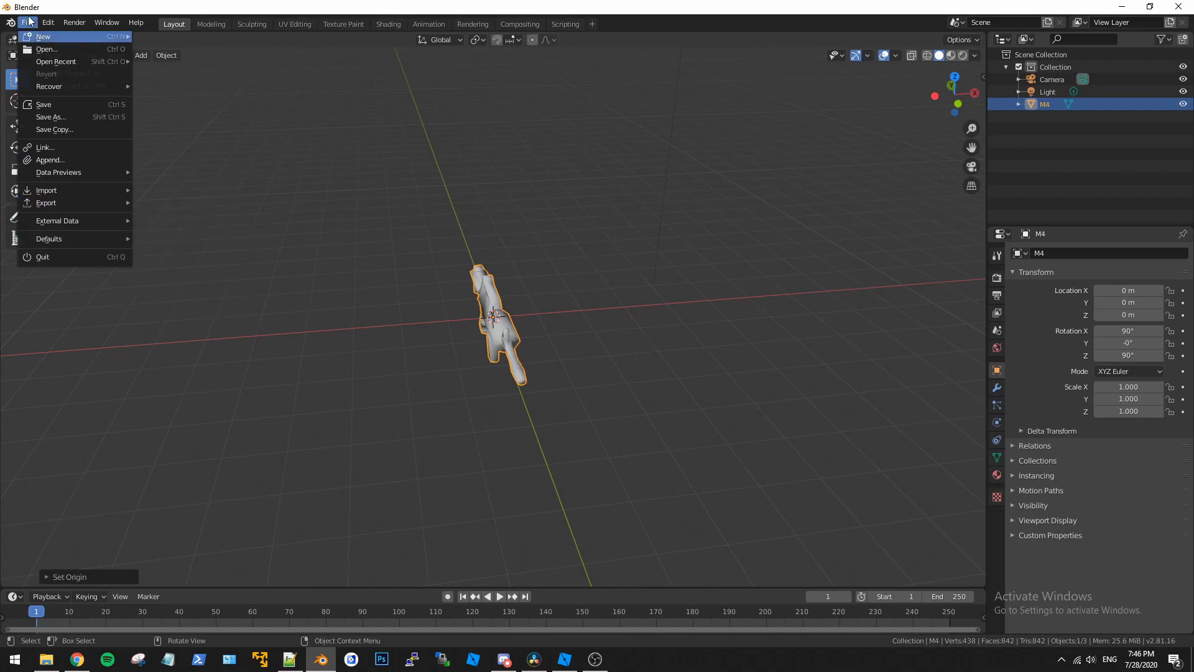
pyautogui.moveTo(46, 203)
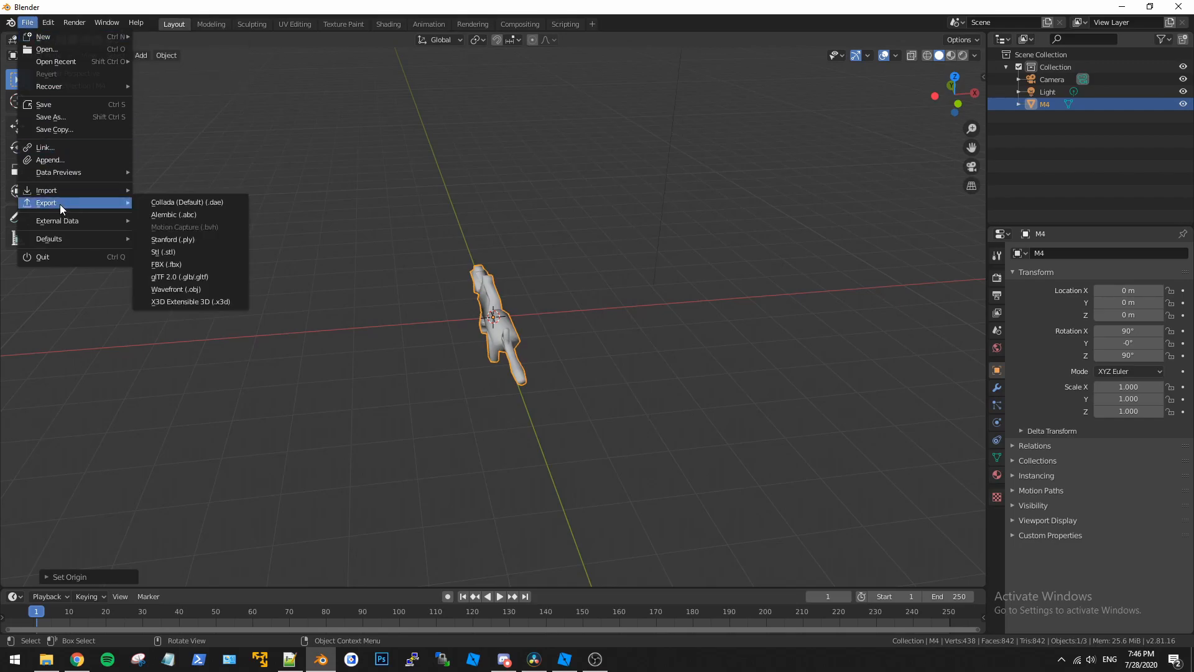
pyautogui.moveTo(175, 290)
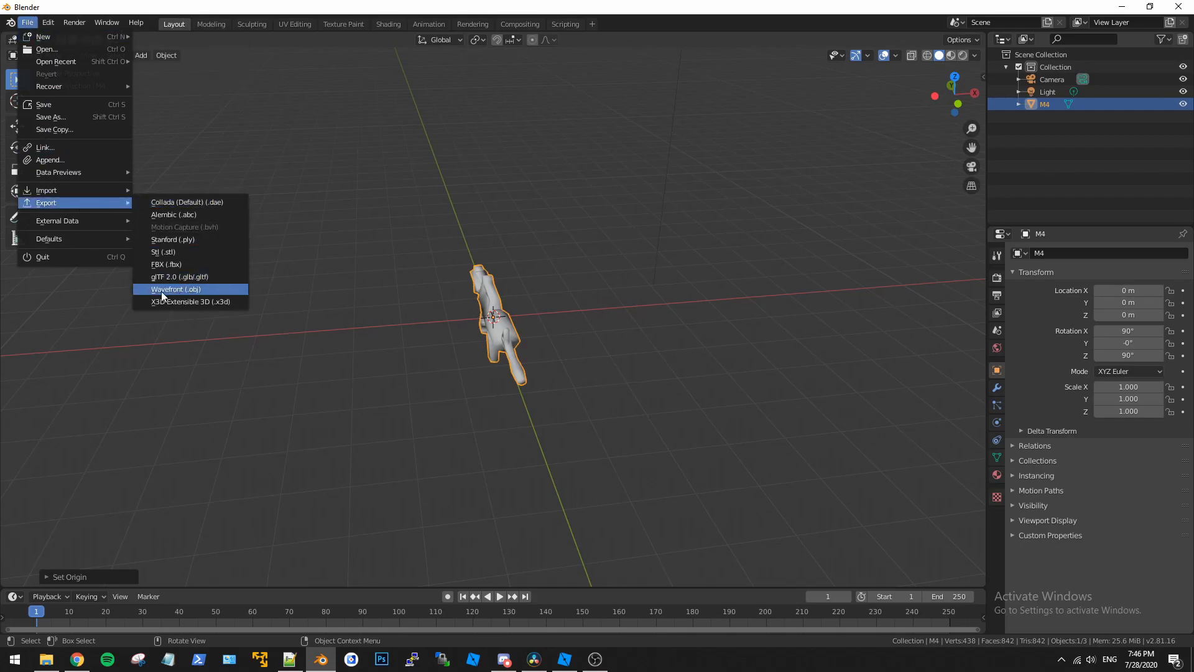
pyautogui.moveTo(175, 289)
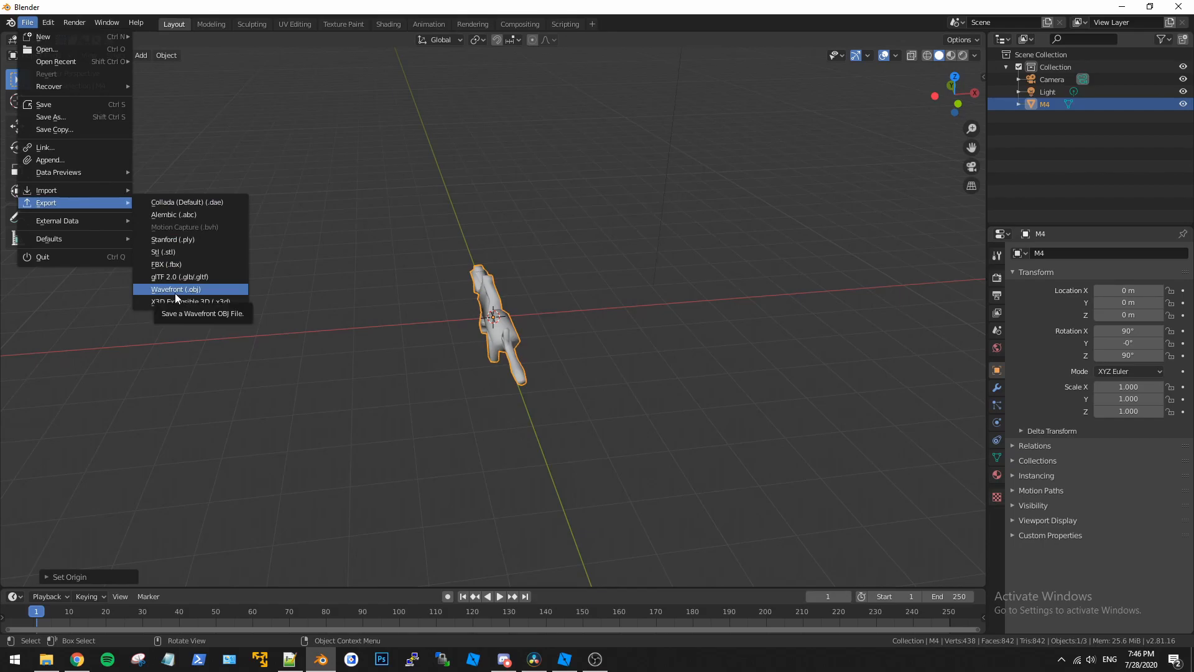
pyautogui.click(176, 289)
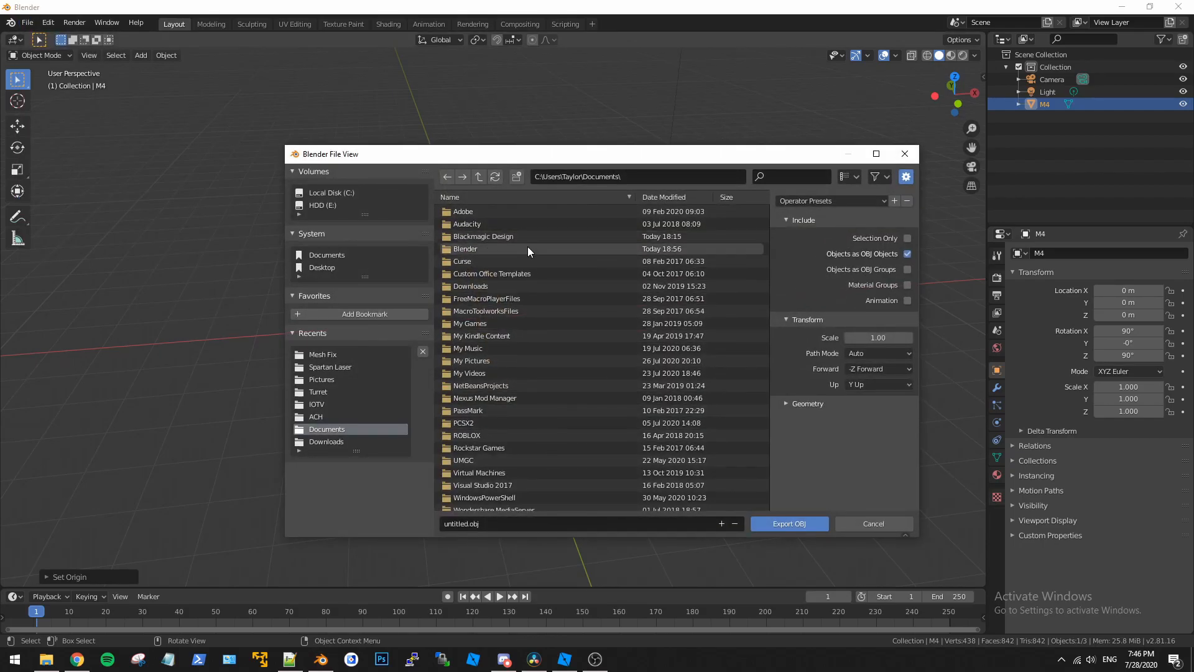
pyautogui.doubleClick(465, 248)
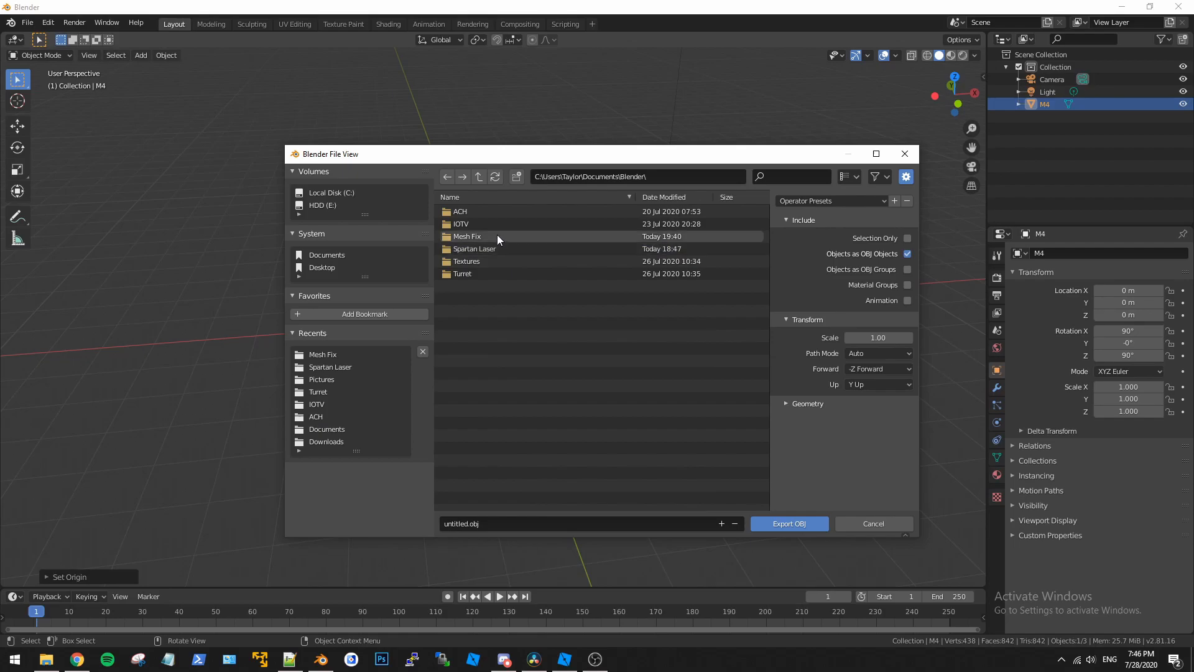
pyautogui.doubleClick(467, 236)
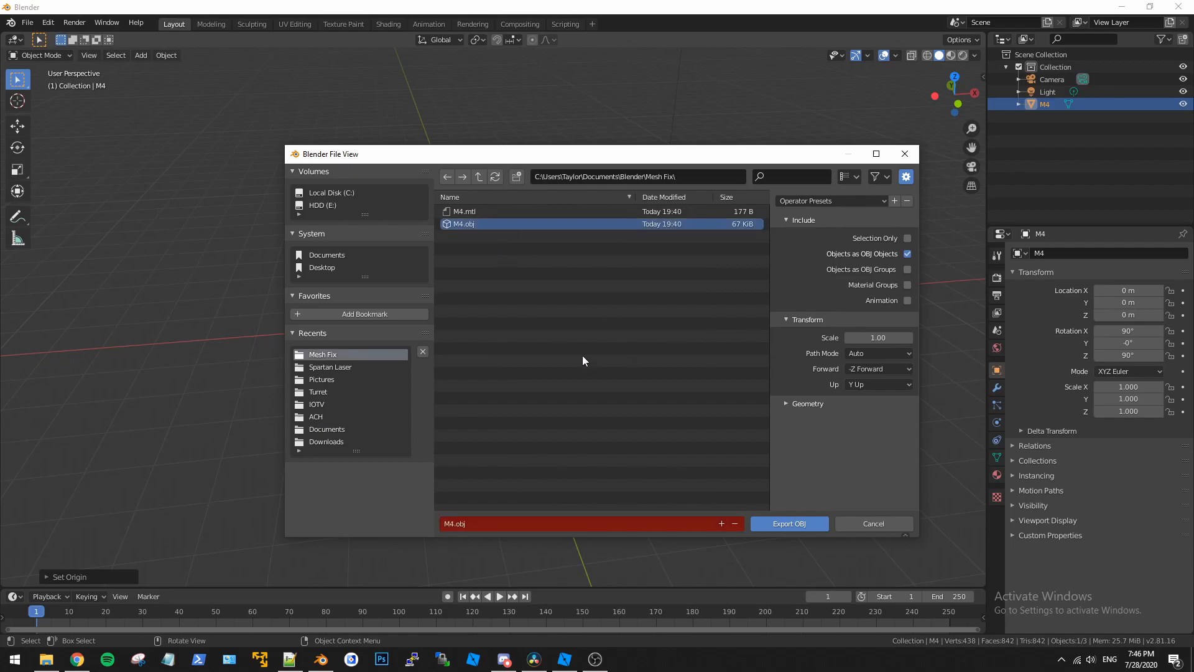
pyautogui.click(790, 524)
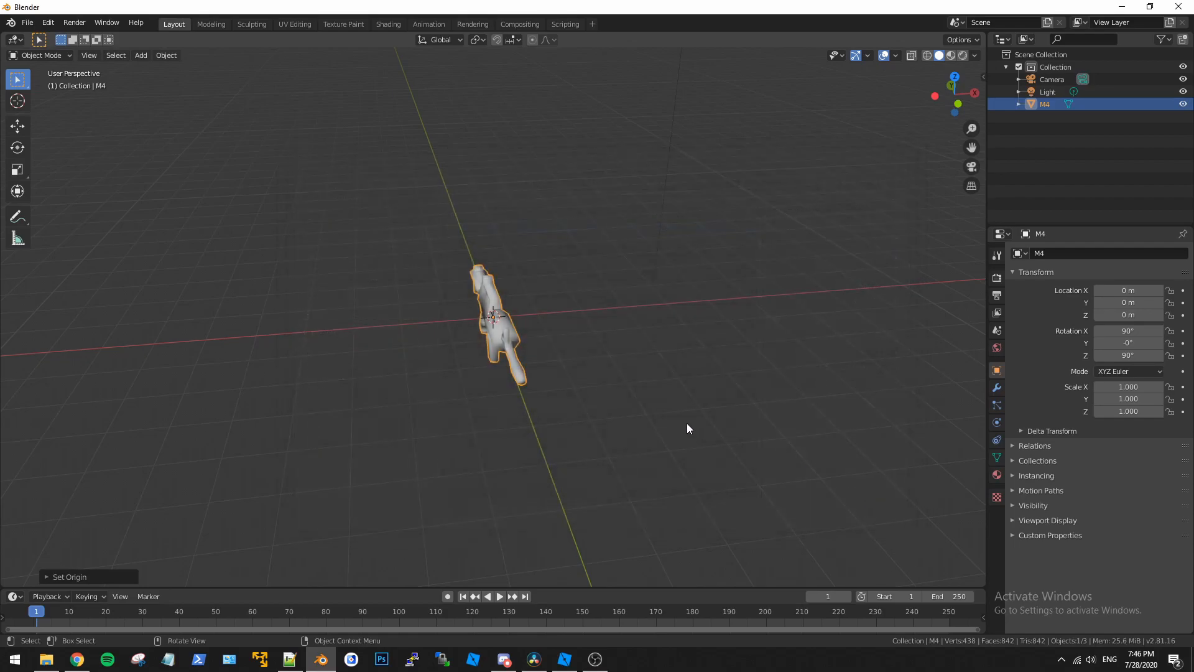
pyautogui.moveTo(583, 621)
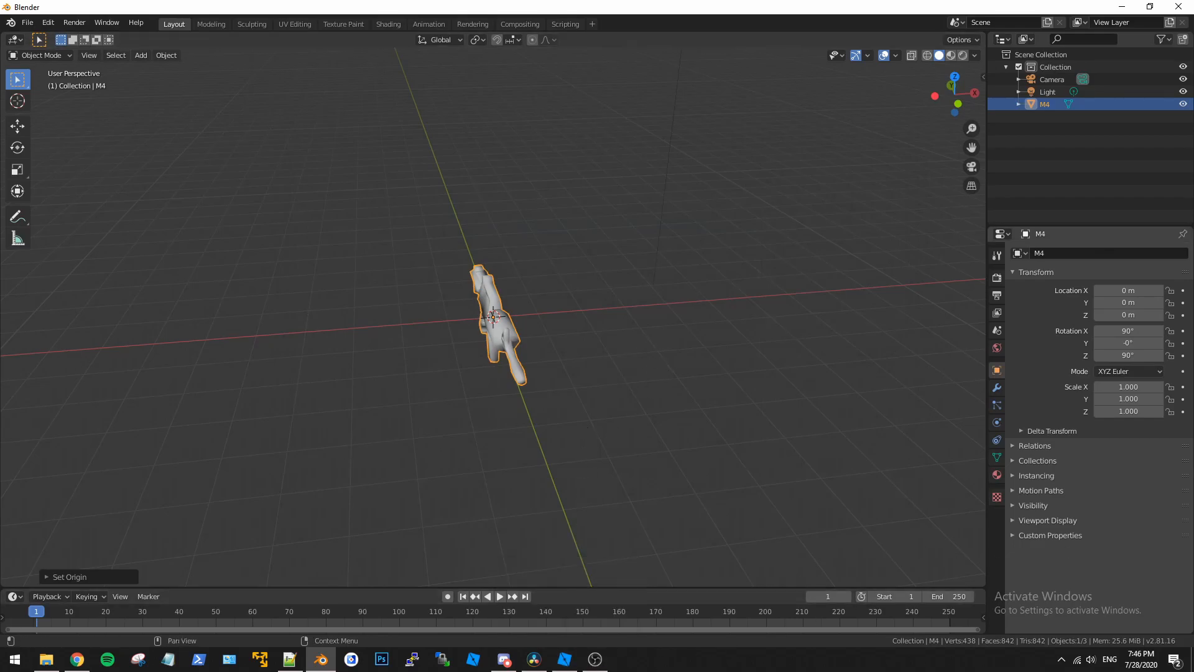
pyautogui.click(562, 659)
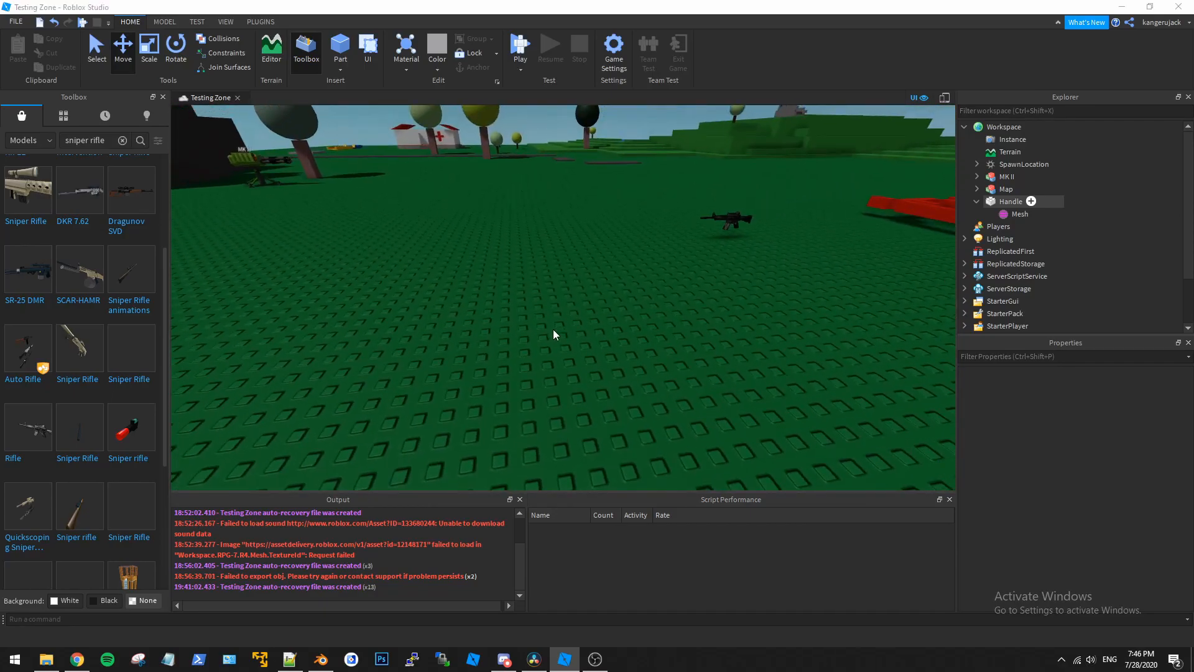
# Insert a MeshPart into Workspace by searching 'me' in the insert list
pyautogui.write('me')
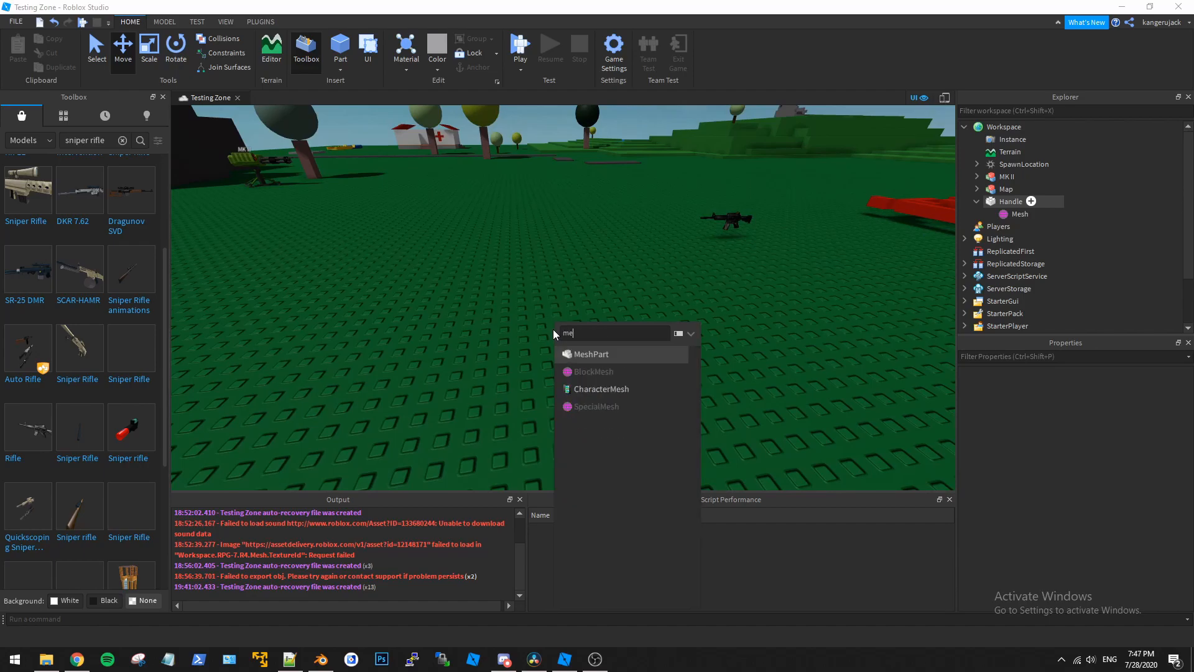
pyautogui.click(591, 353)
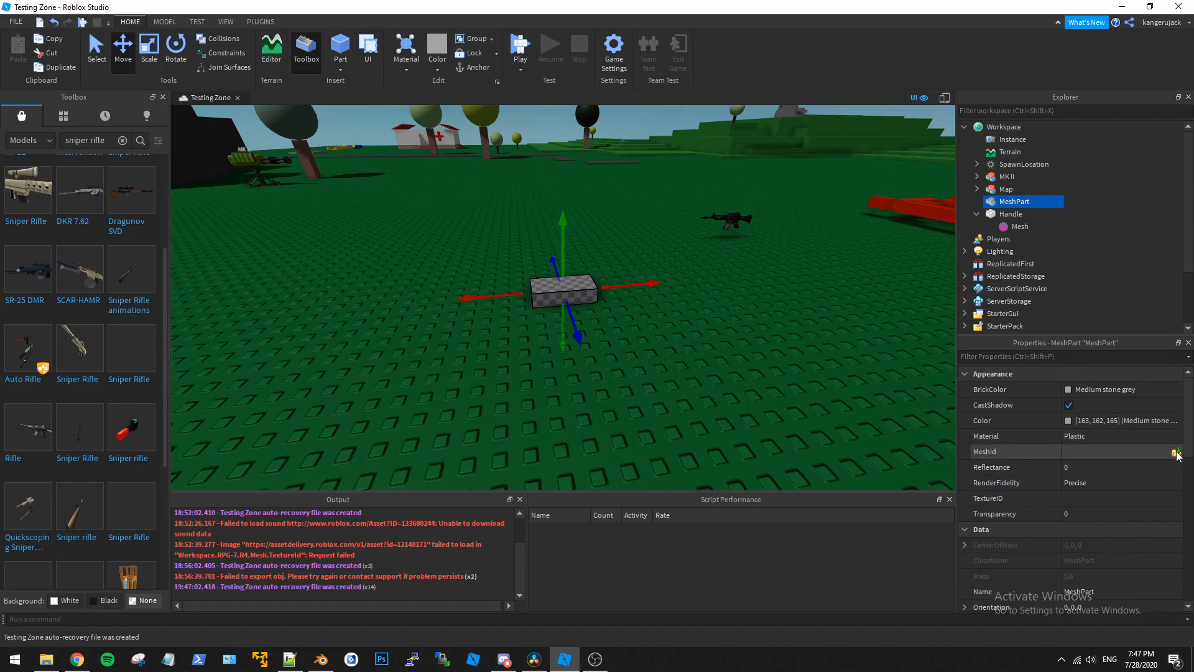
# Set the MeshPart's MeshId by uploading M4.obj from Documents > Blender > Mesh Fix
pyautogui.click(1177, 452)
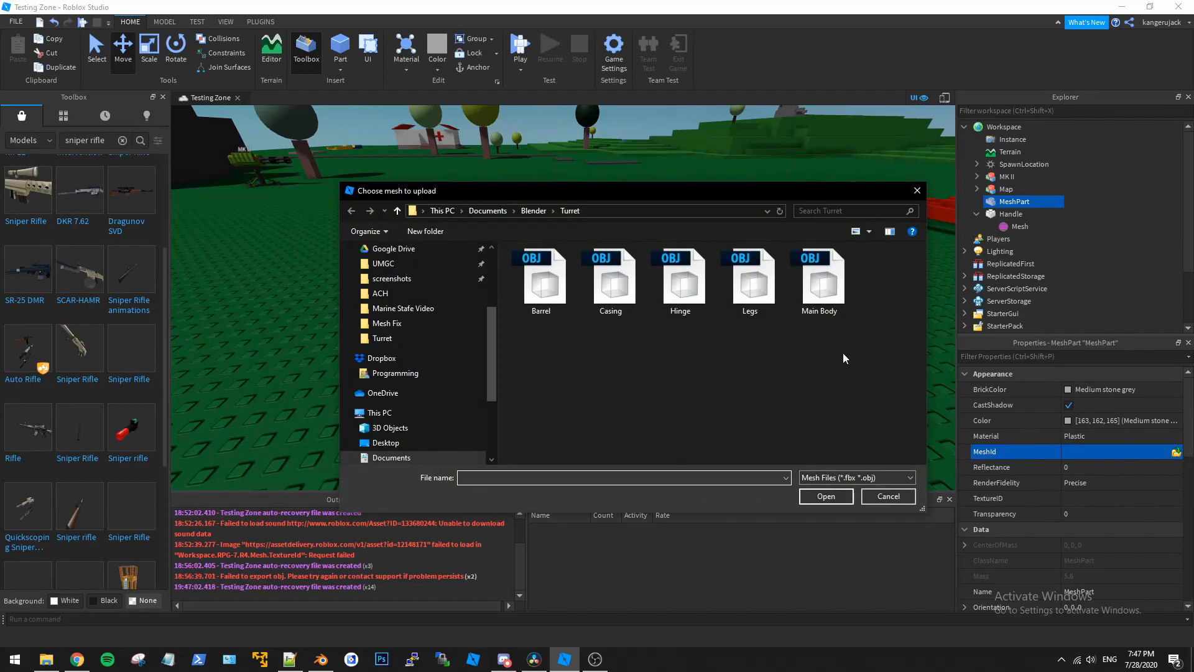
pyautogui.click(489, 210)
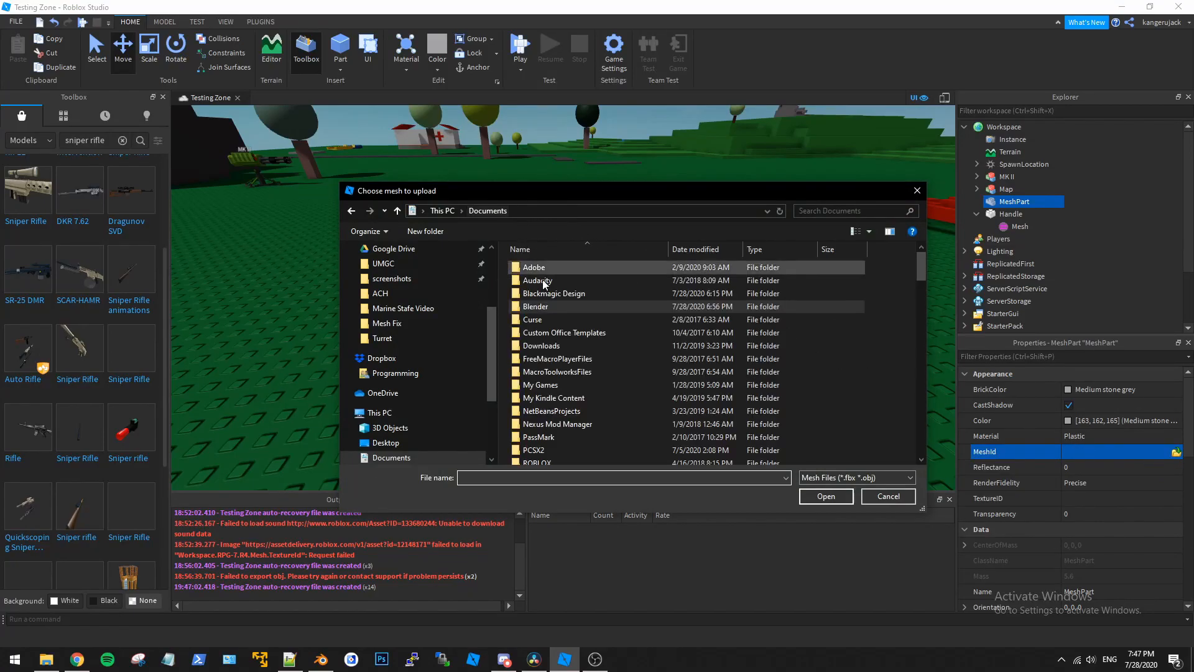
pyautogui.doubleClick(536, 306)
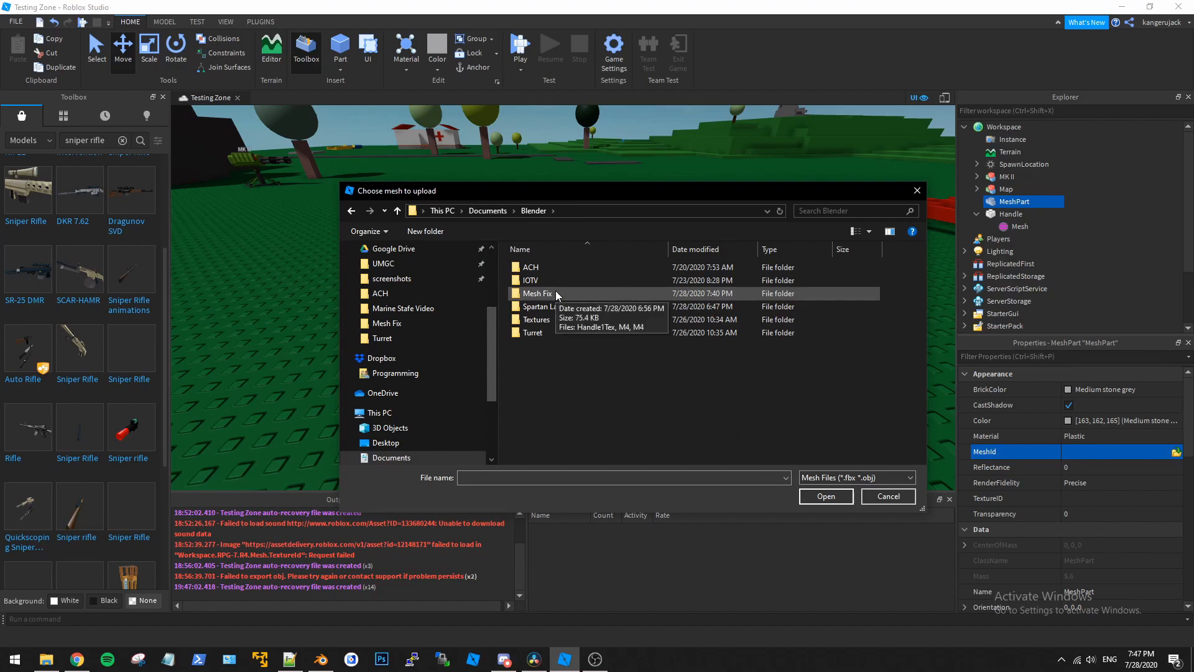
pyautogui.click(825, 495)
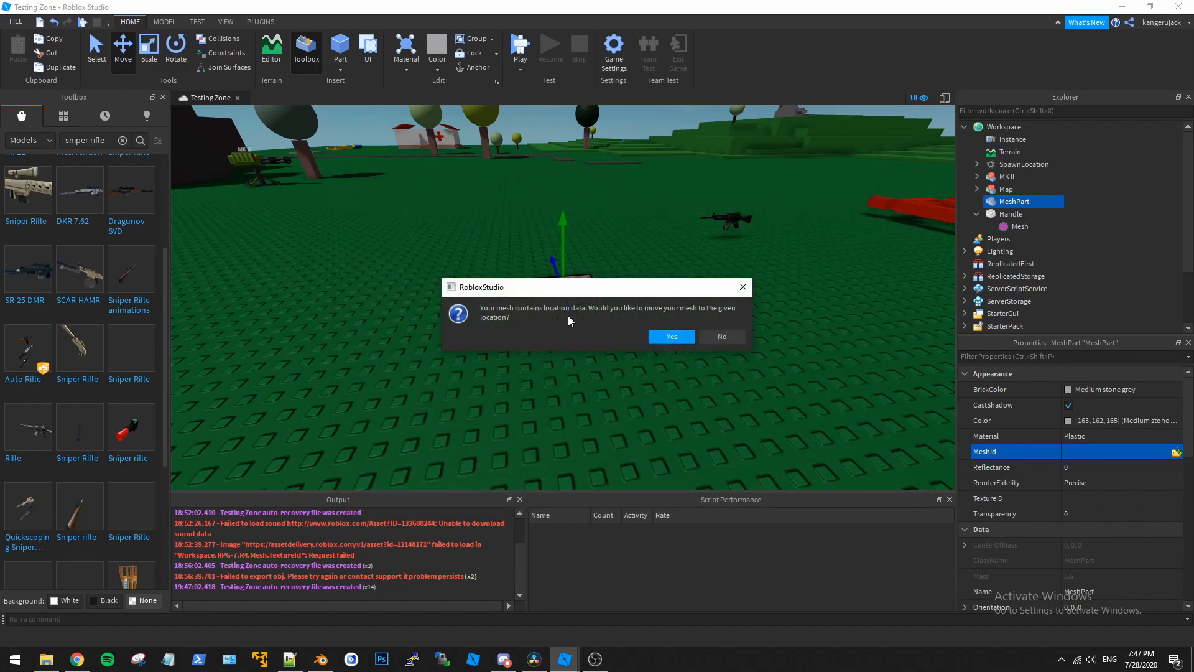
pyautogui.click(669, 337)
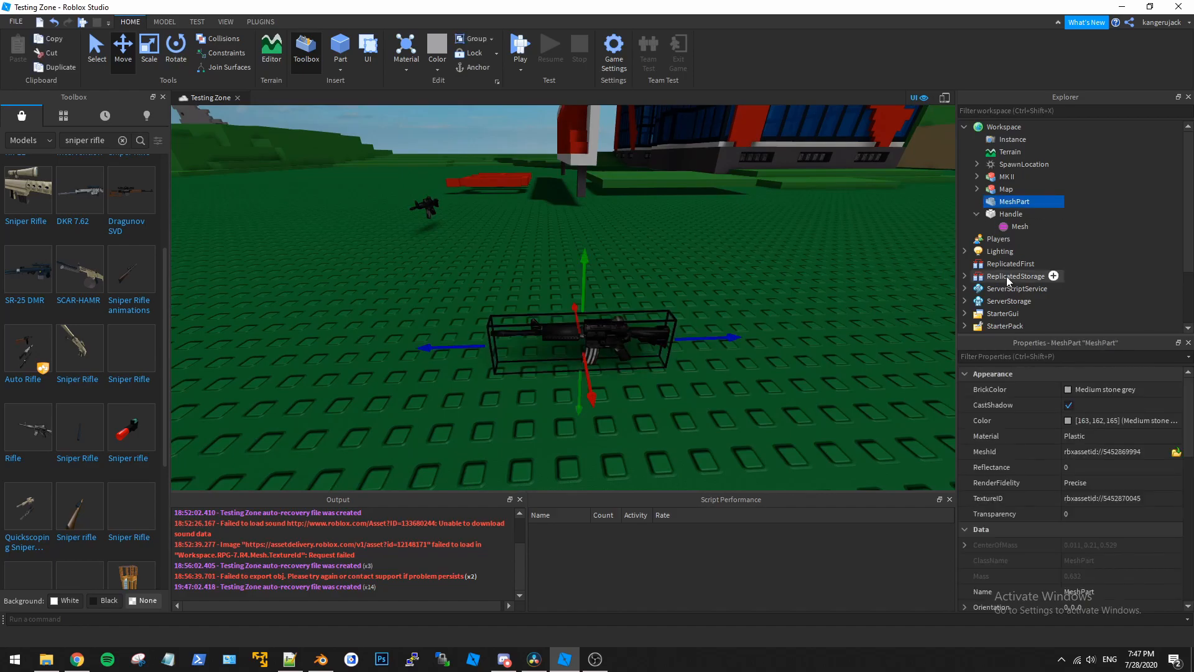
# Scroll to the Surface properties and orbit to confirm FrontSurface is at the barrel
pyautogui.scroll(-3)
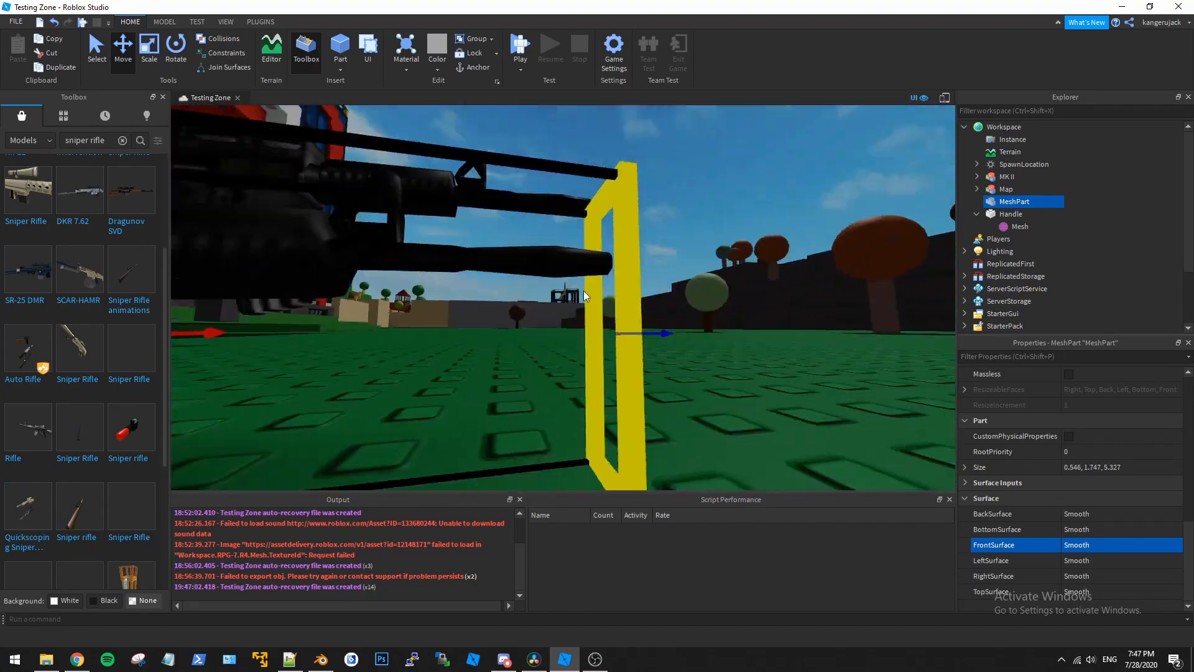
pyautogui.moveTo(586, 295); pyautogui.dragTo(594, 291)
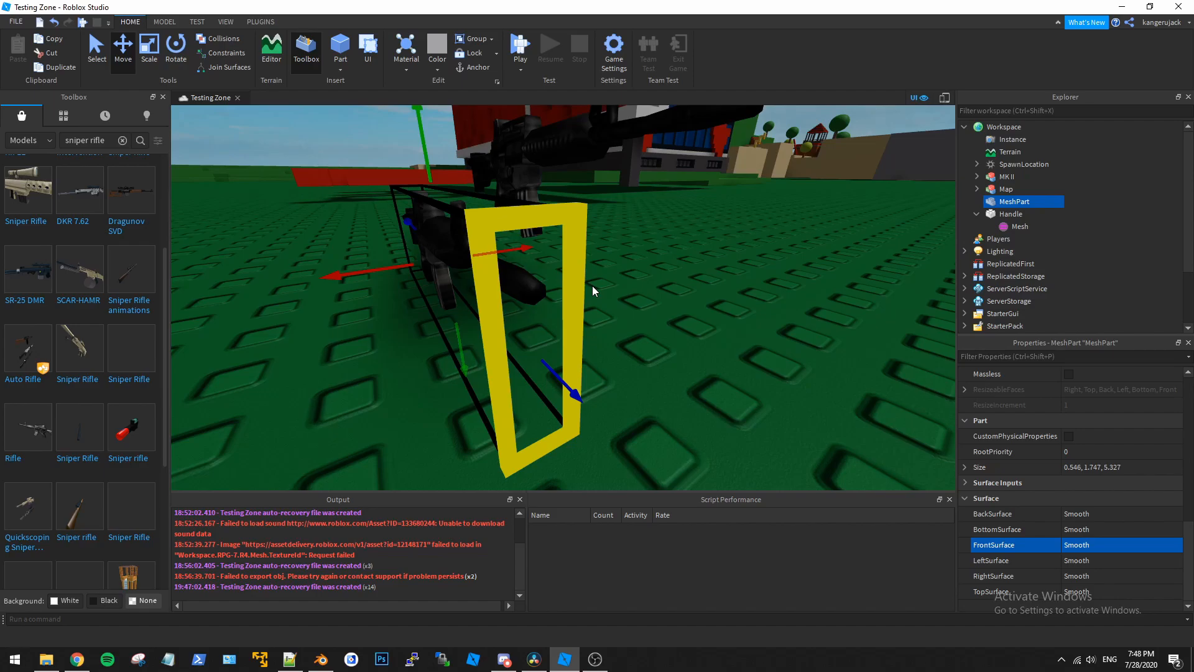
pyautogui.moveTo(564, 284)
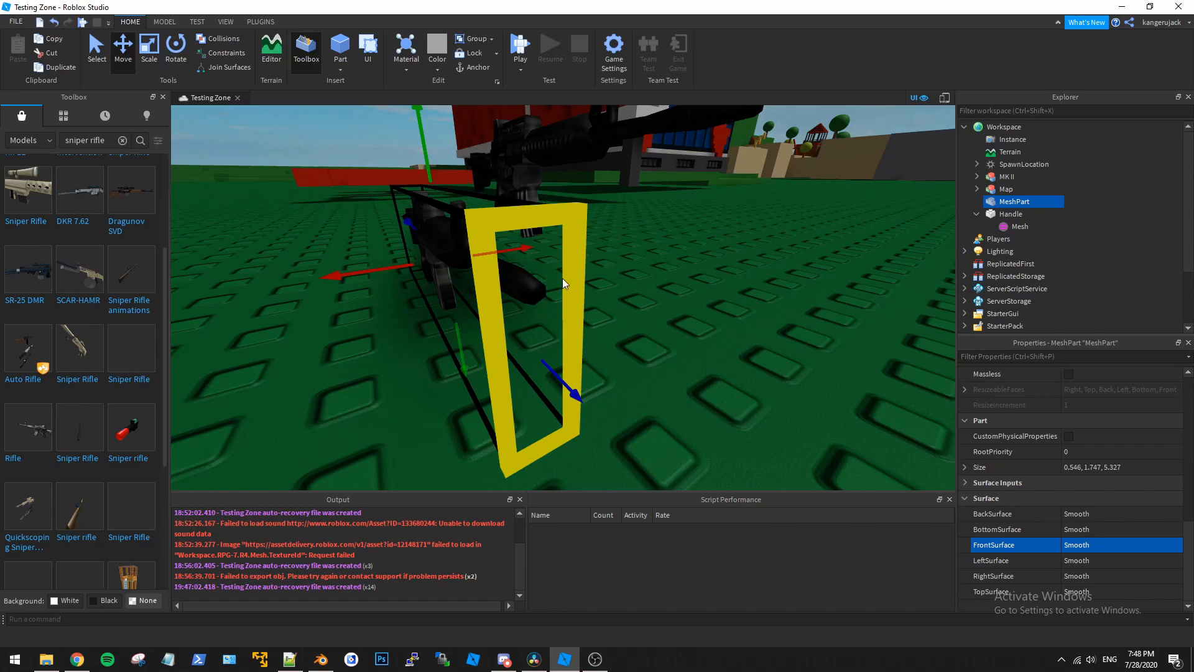